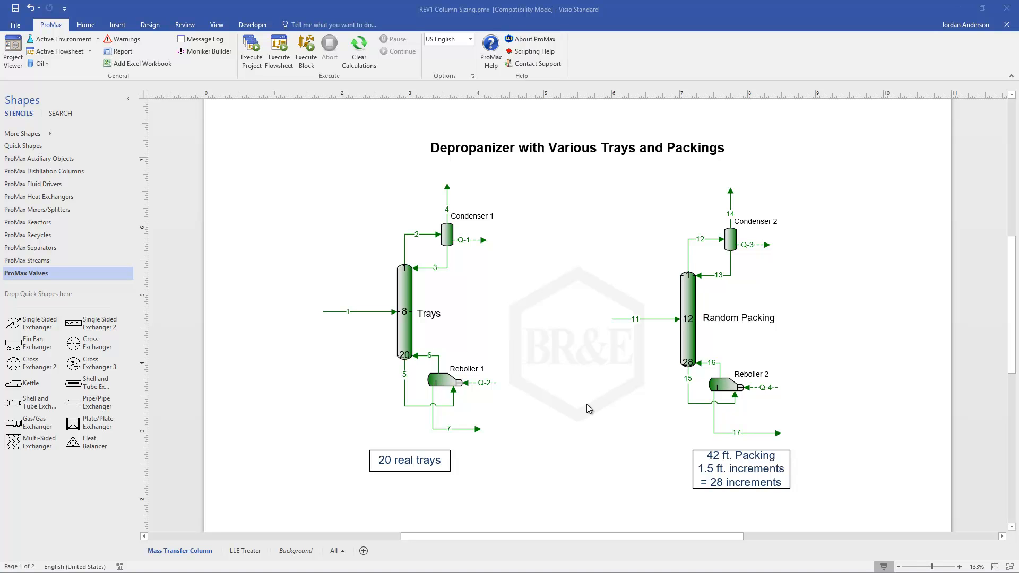
{"action": "mouse_move", "coordinate": [559, 363]}
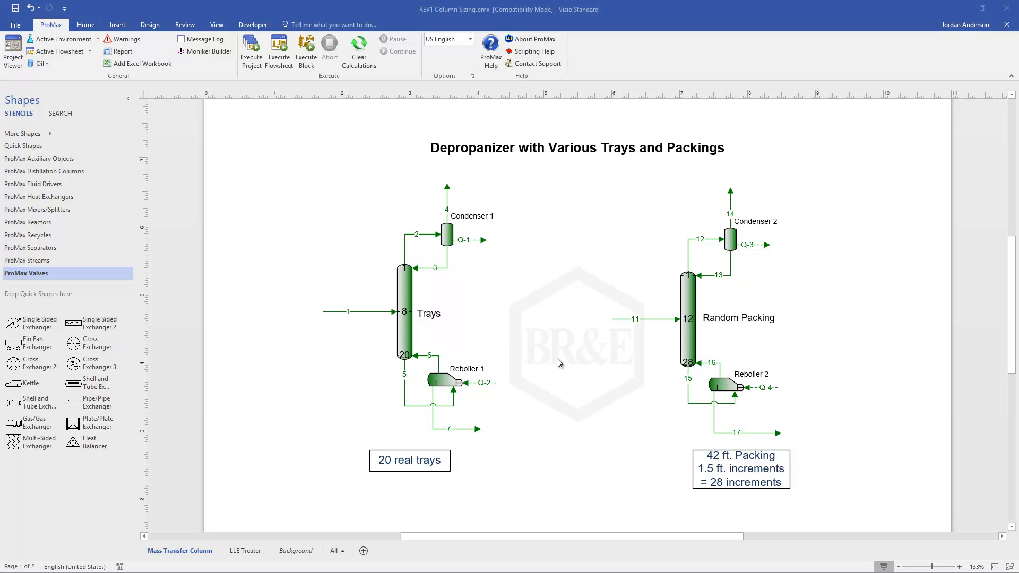
{"action": "mouse_move", "coordinate": [423, 304]}
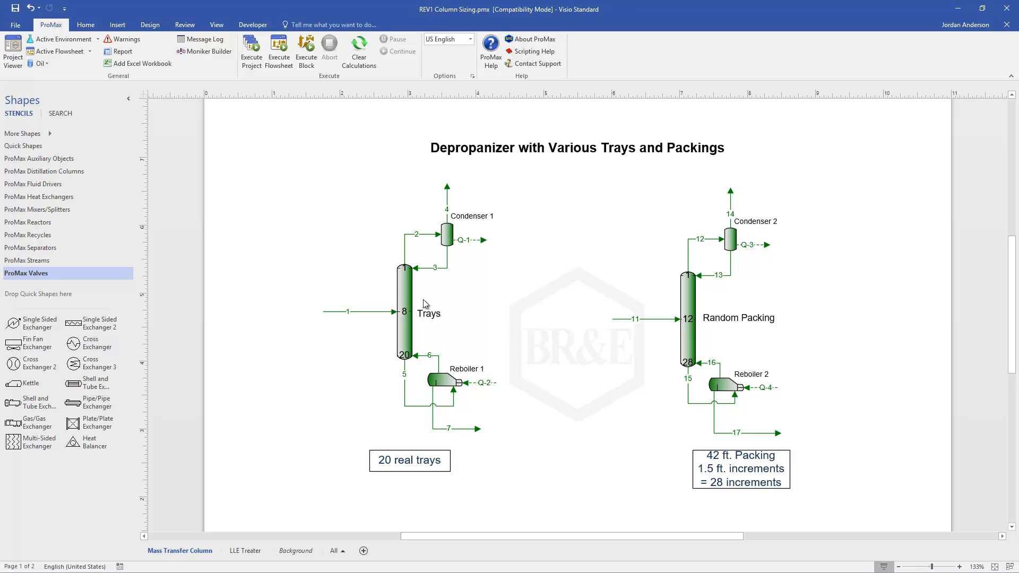
Show the Trays column's general sizing table and keep stage 1 hardware set to trays.
{"action": "left_click", "coordinate": [404, 309]}
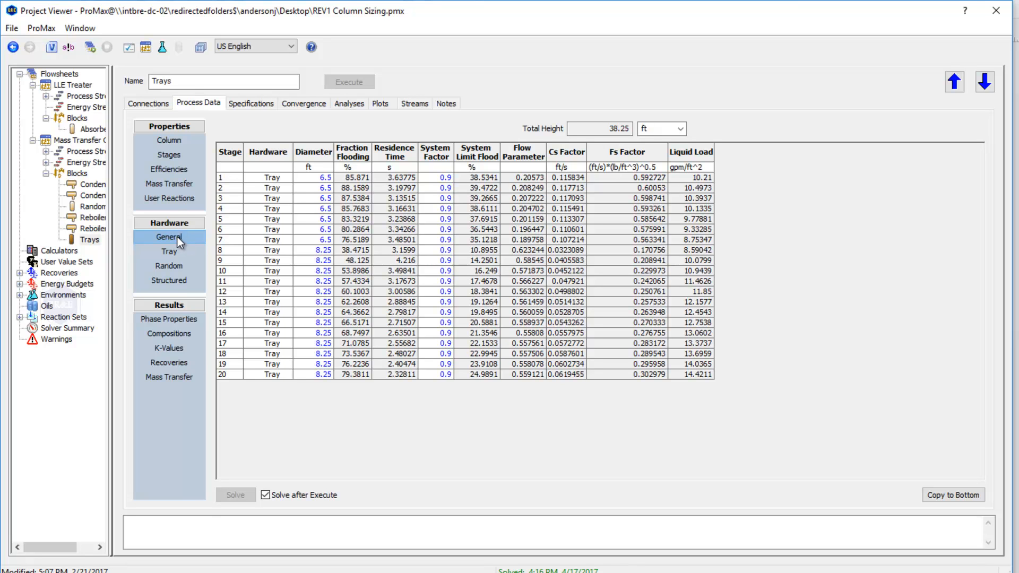
{"action": "mouse_move", "coordinate": [285, 198]}
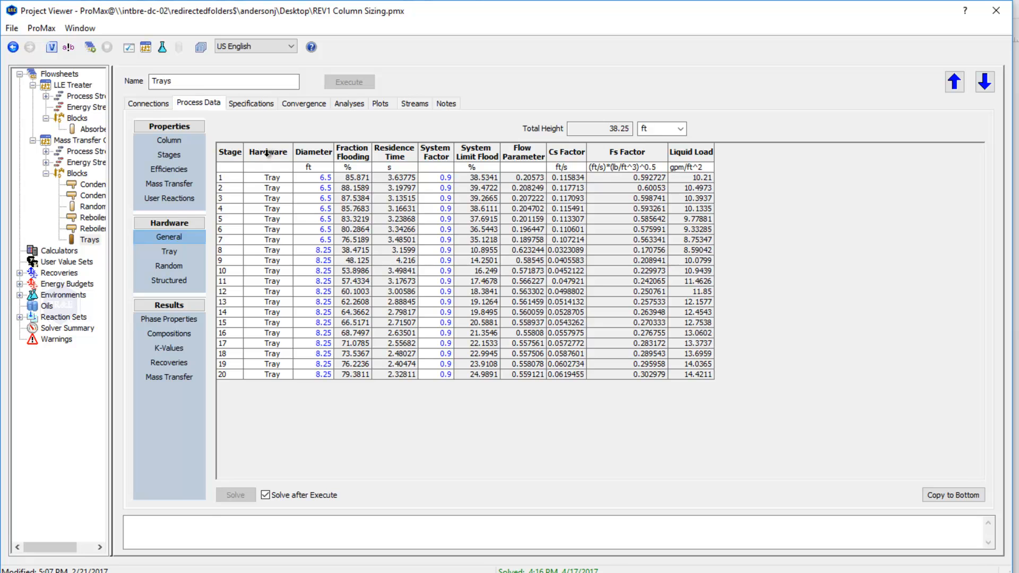
{"action": "mouse_move", "coordinate": [290, 184]}
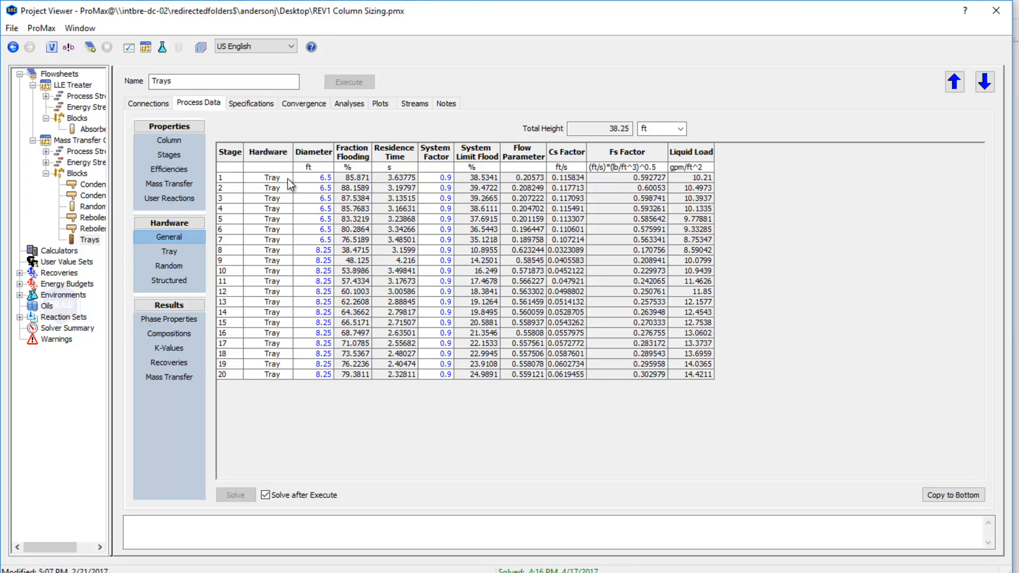
{"action": "left_click", "coordinate": [284, 177]}
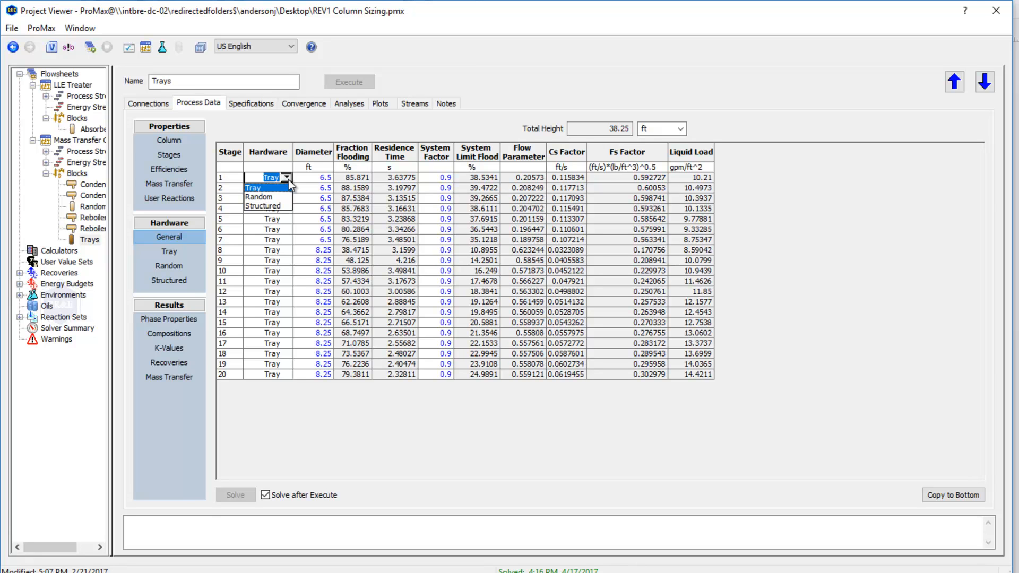
{"action": "left_click", "coordinate": [252, 188]}
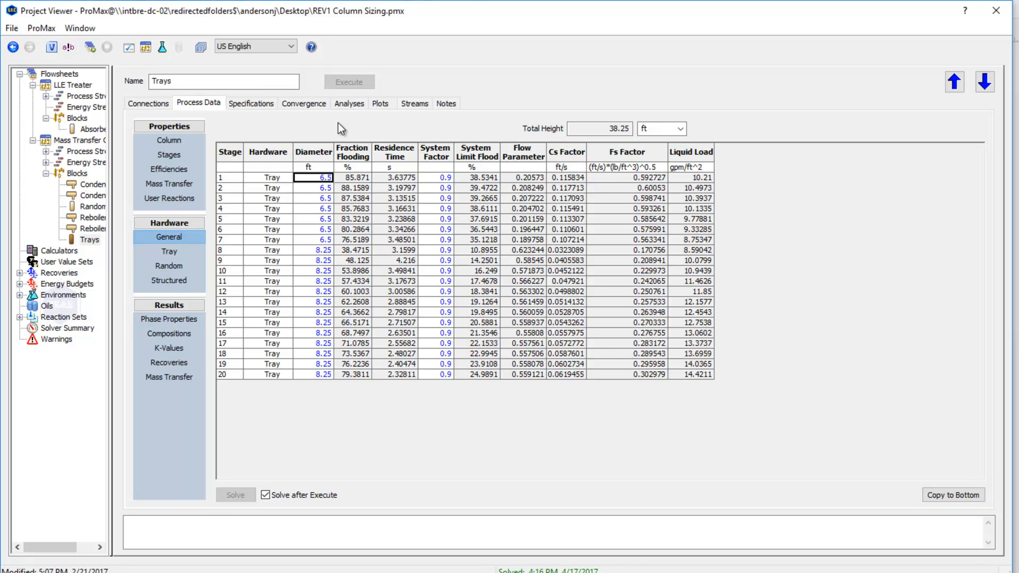
{"action": "mouse_move", "coordinate": [320, 183]}
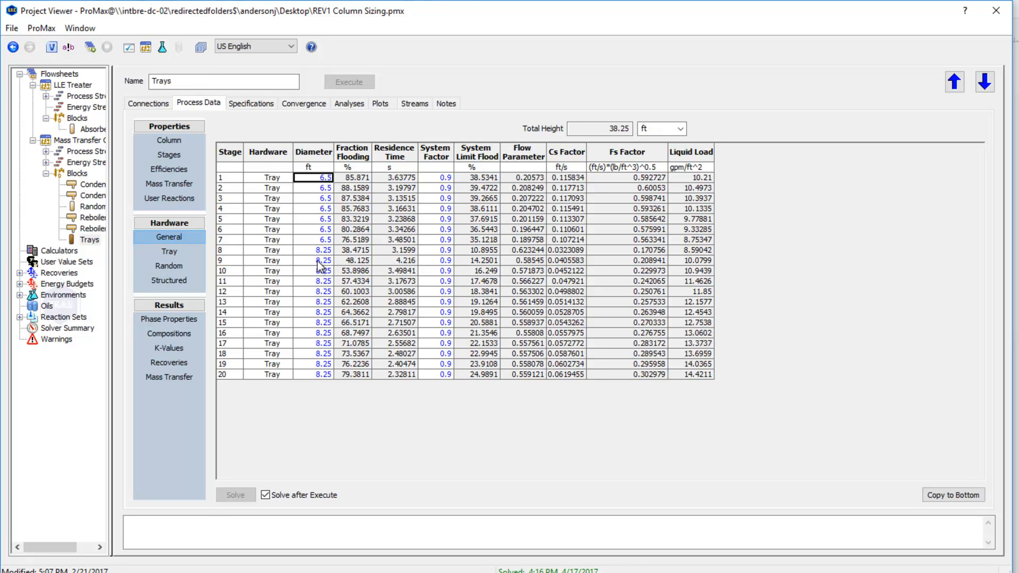
{"action": "mouse_move", "coordinate": [339, 412]}
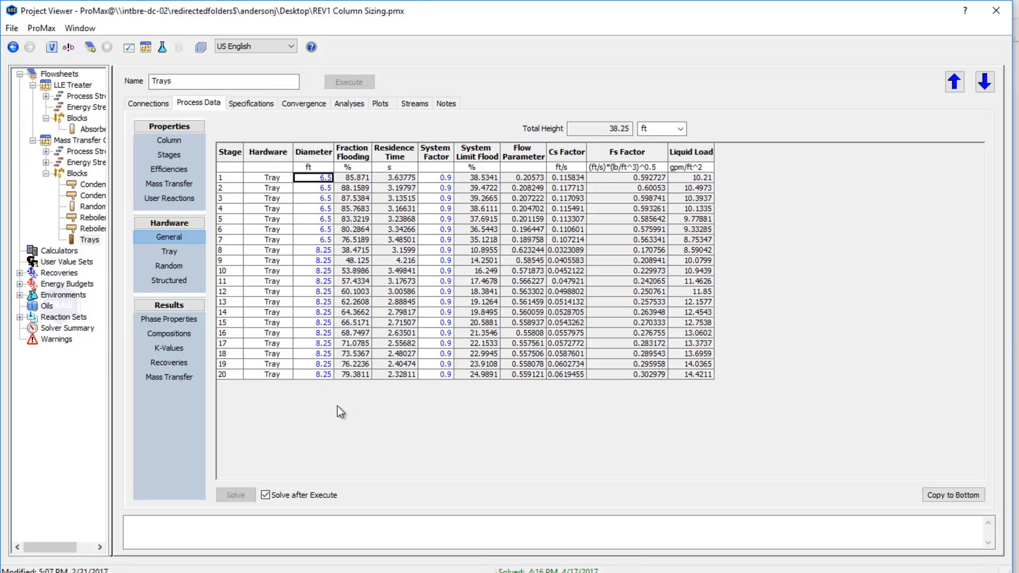
{"action": "mouse_move", "coordinate": [357, 375]}
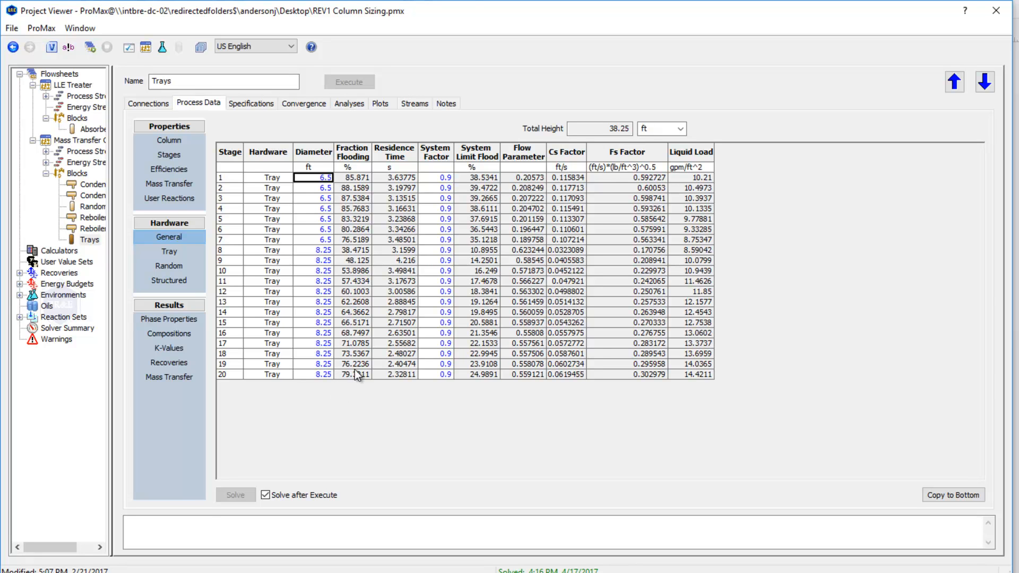
{"action": "mouse_move", "coordinate": [356, 416]}
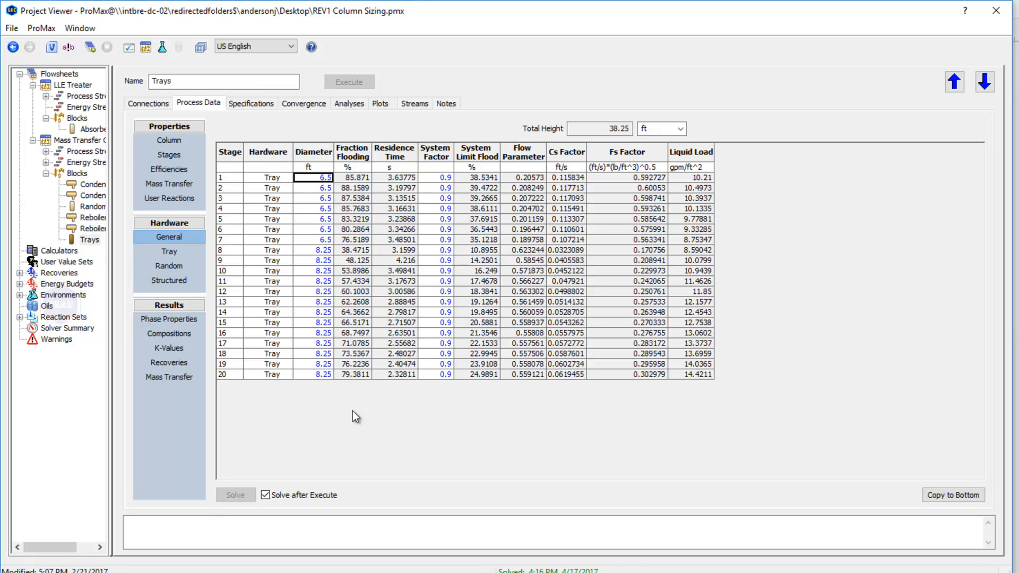
{"action": "mouse_move", "coordinate": [331, 411]}
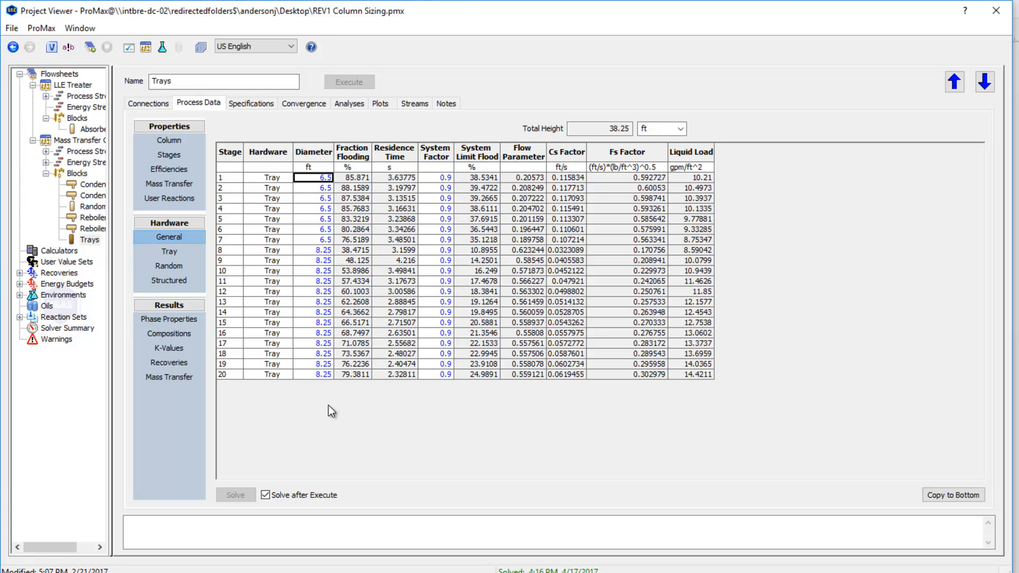
{"action": "mouse_move", "coordinate": [344, 258]}
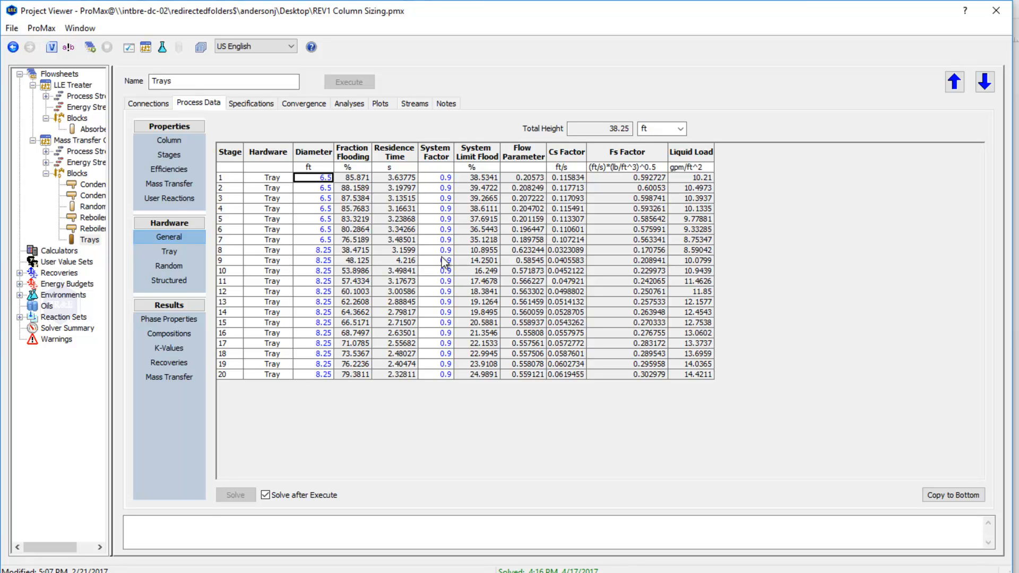
{"action": "mouse_move", "coordinate": [450, 379]}
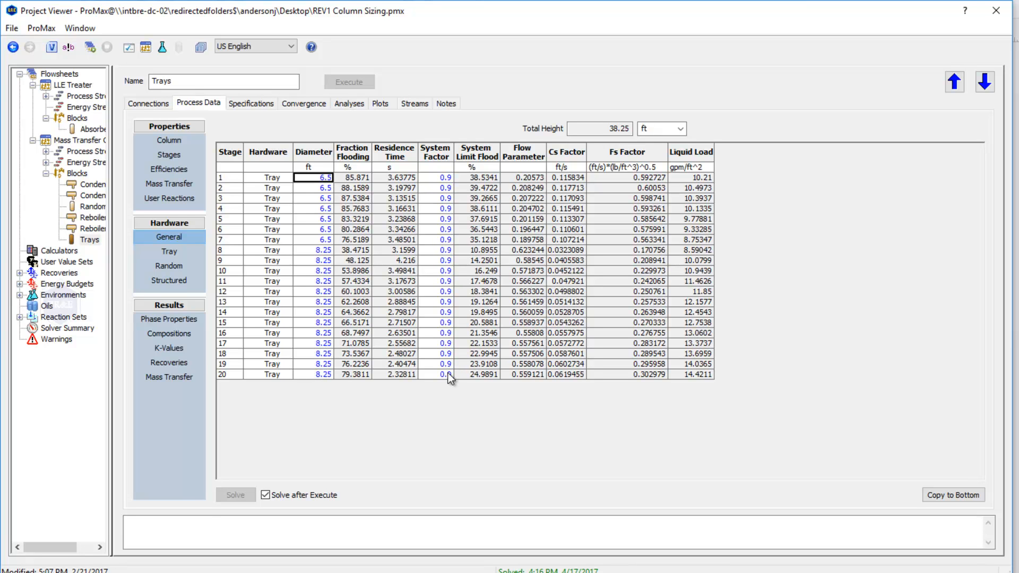
{"action": "left_click", "coordinate": [436, 178]}
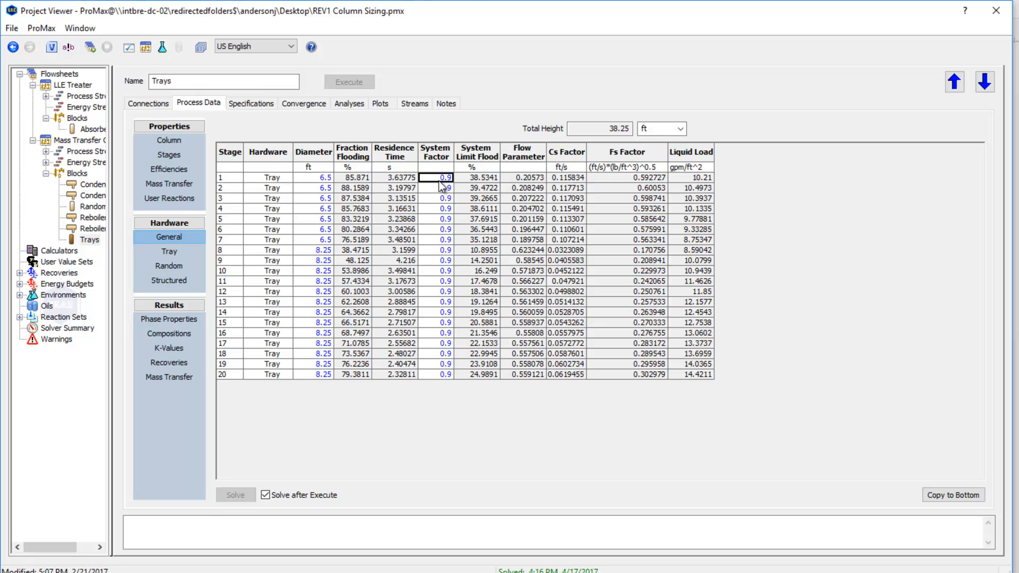
{"action": "mouse_move", "coordinate": [469, 133]}
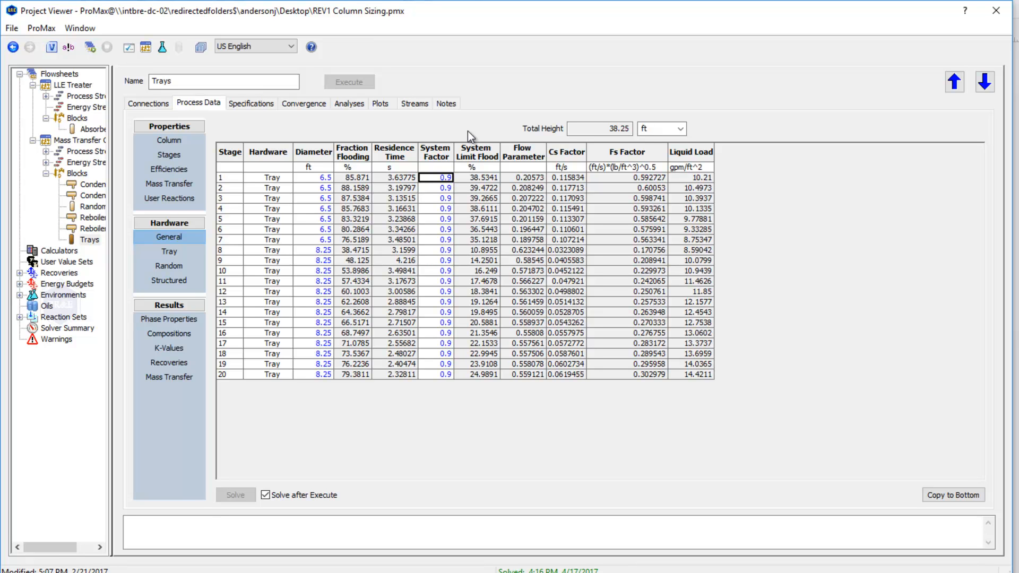
{"action": "mouse_move", "coordinate": [472, 207]}
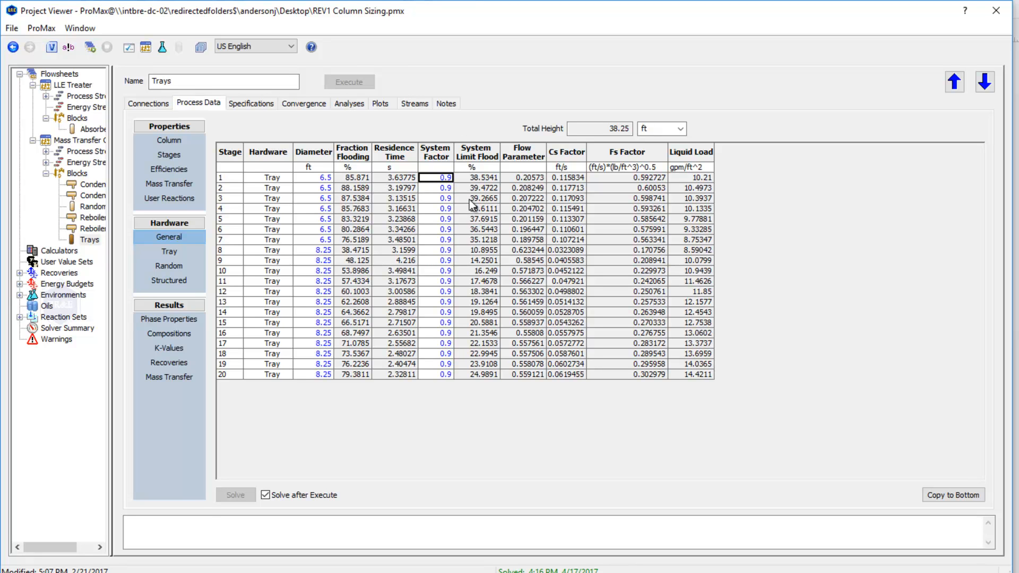
{"action": "mouse_move", "coordinate": [403, 433]}
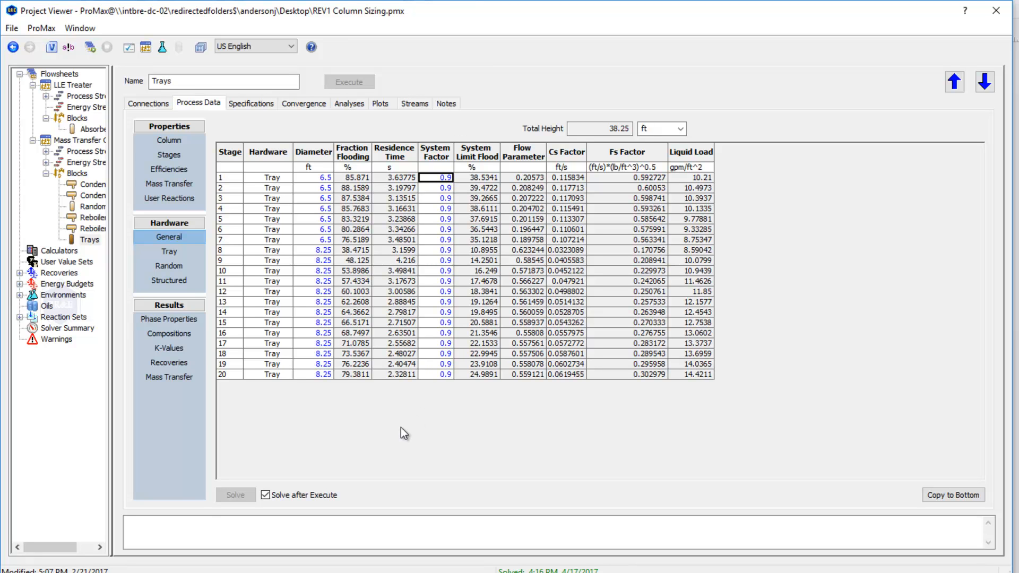
{"action": "mouse_move", "coordinate": [447, 428]}
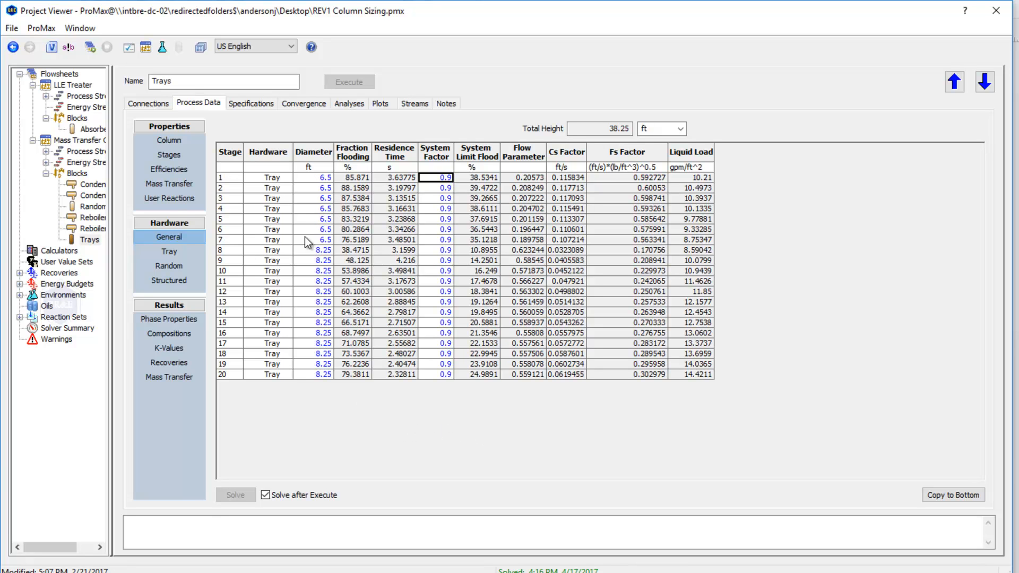
{"action": "mouse_move", "coordinate": [169, 251]}
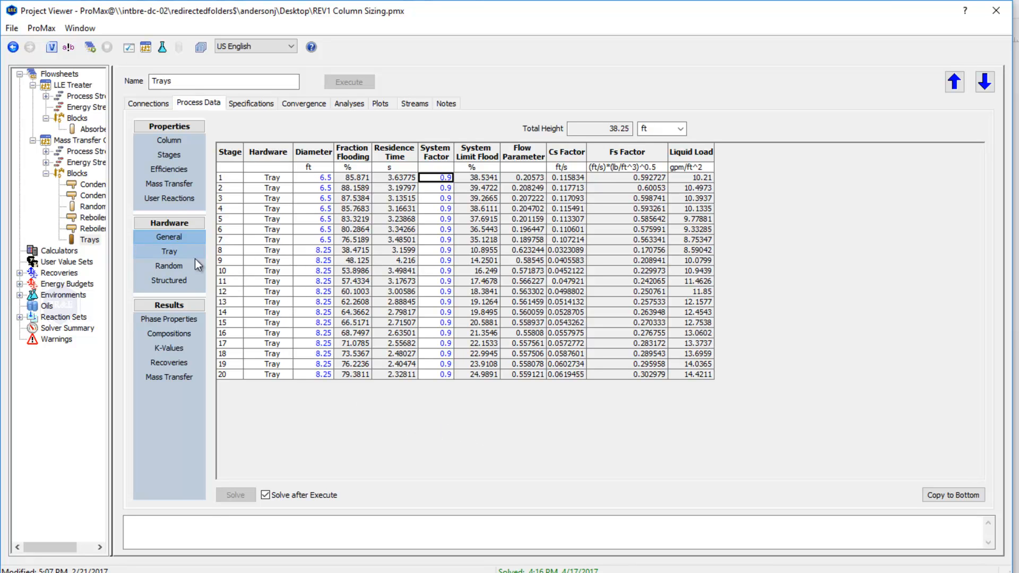
{"action": "mouse_move", "coordinate": [168, 251]}
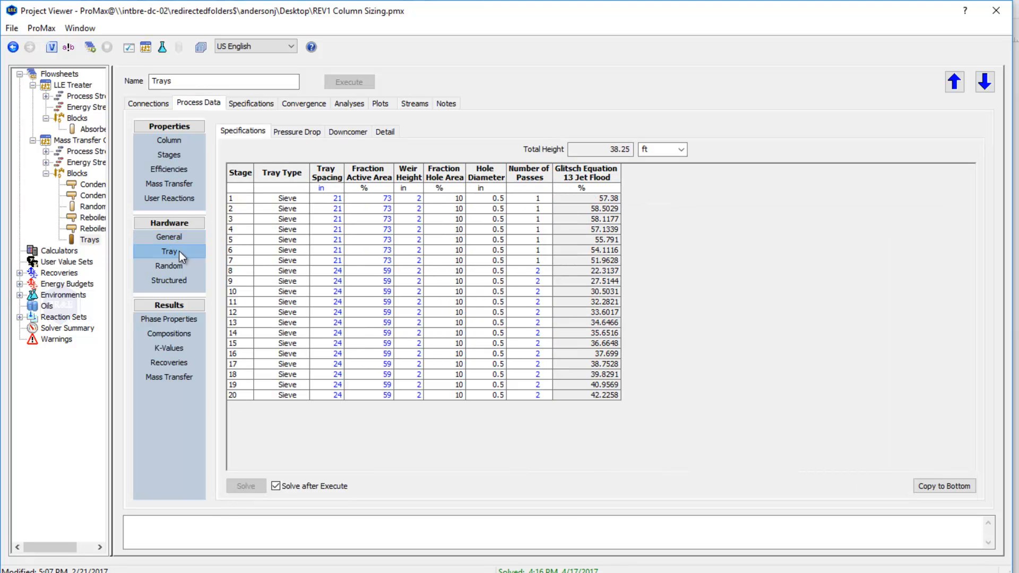
{"action": "mouse_move", "coordinate": [305, 207]}
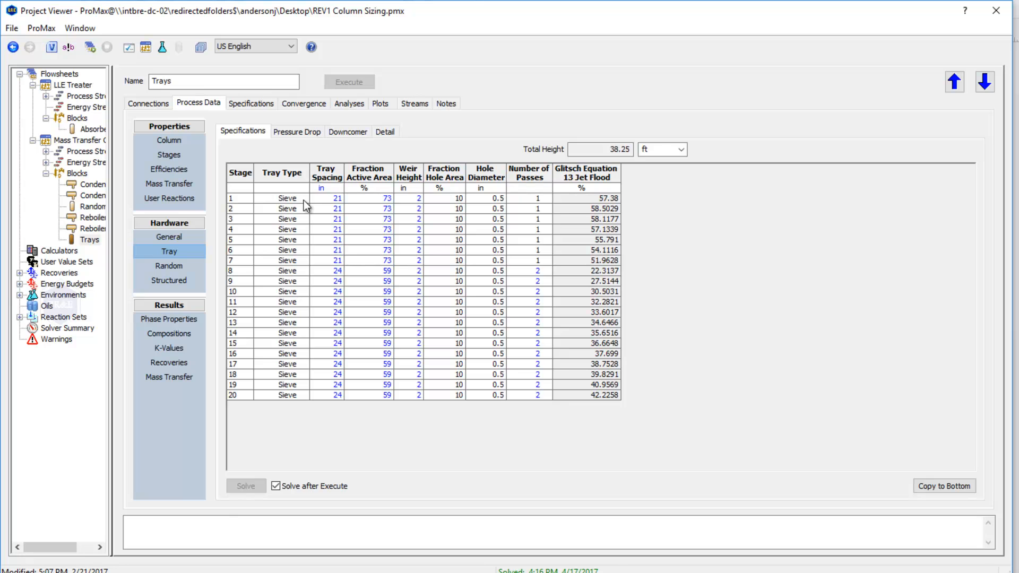
{"action": "mouse_move", "coordinate": [299, 207]}
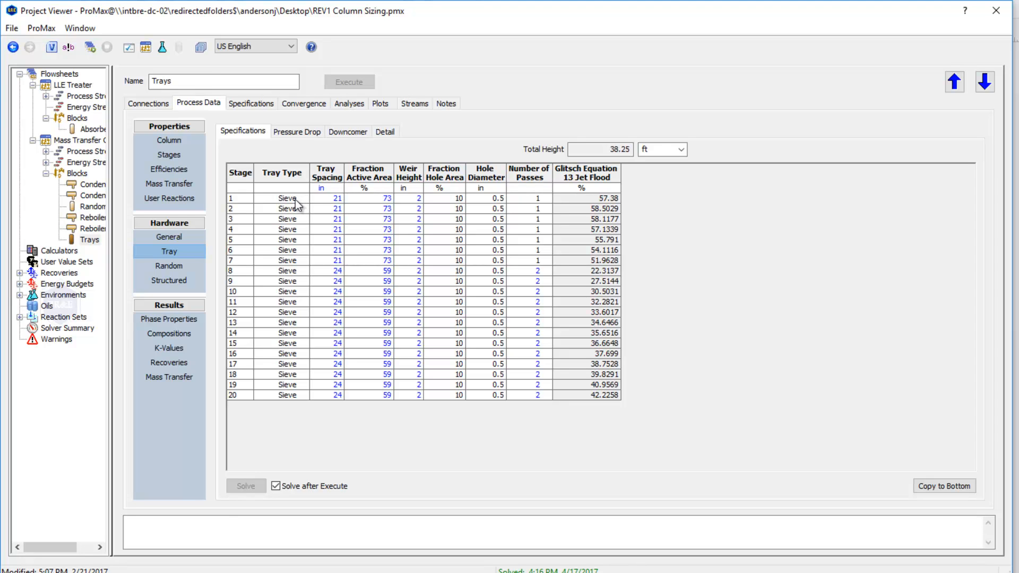
{"action": "mouse_move", "coordinate": [287, 422]}
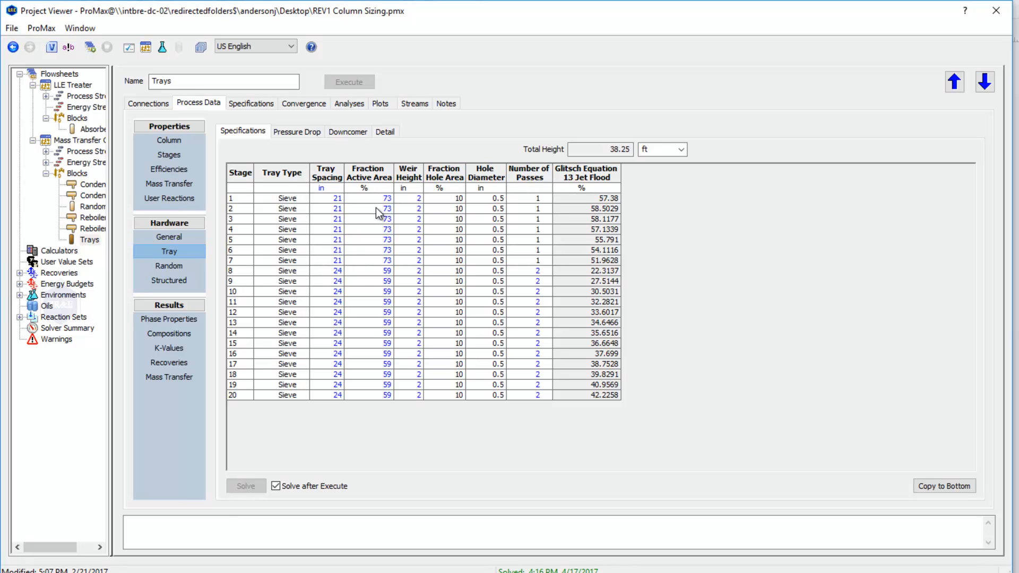
{"action": "mouse_move", "coordinate": [417, 232]}
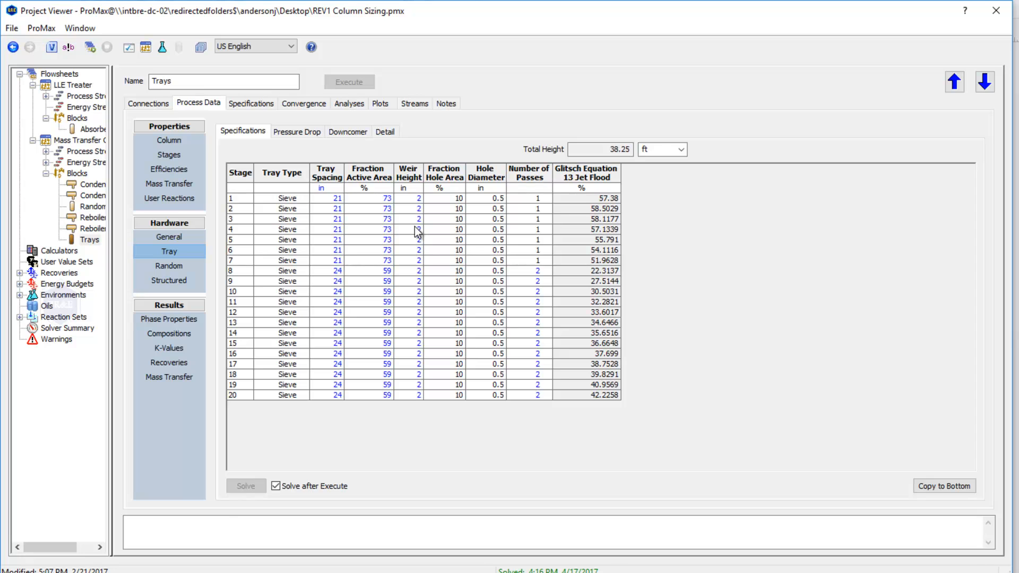
{"action": "mouse_move", "coordinate": [523, 256]}
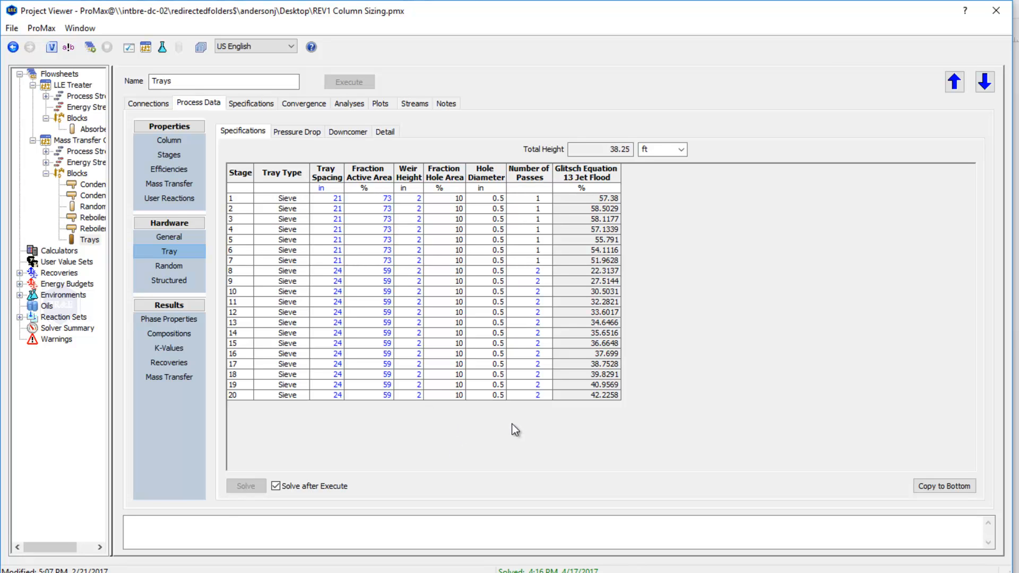
{"action": "mouse_move", "coordinate": [423, 339]}
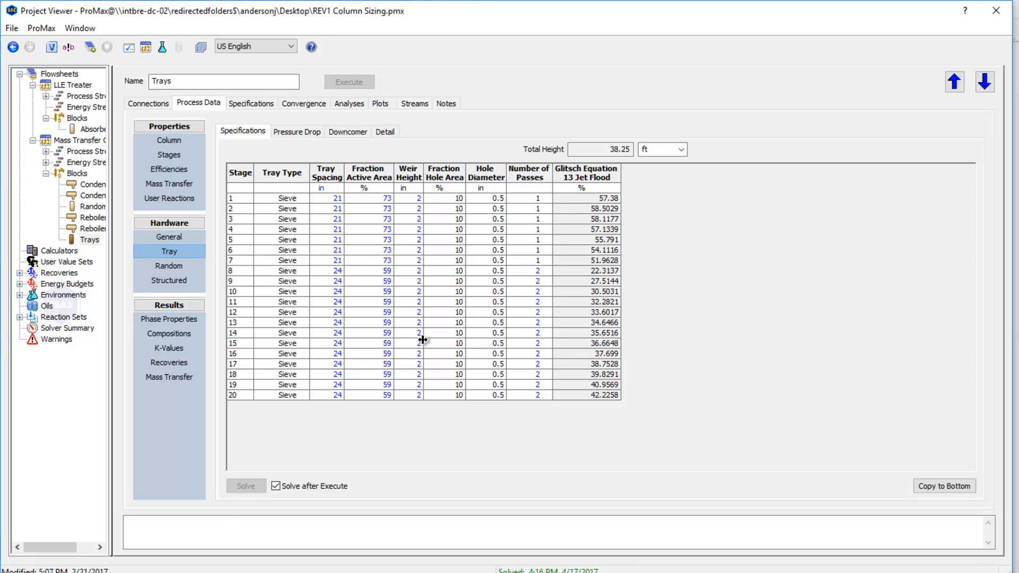
{"action": "mouse_move", "coordinate": [437, 437]}
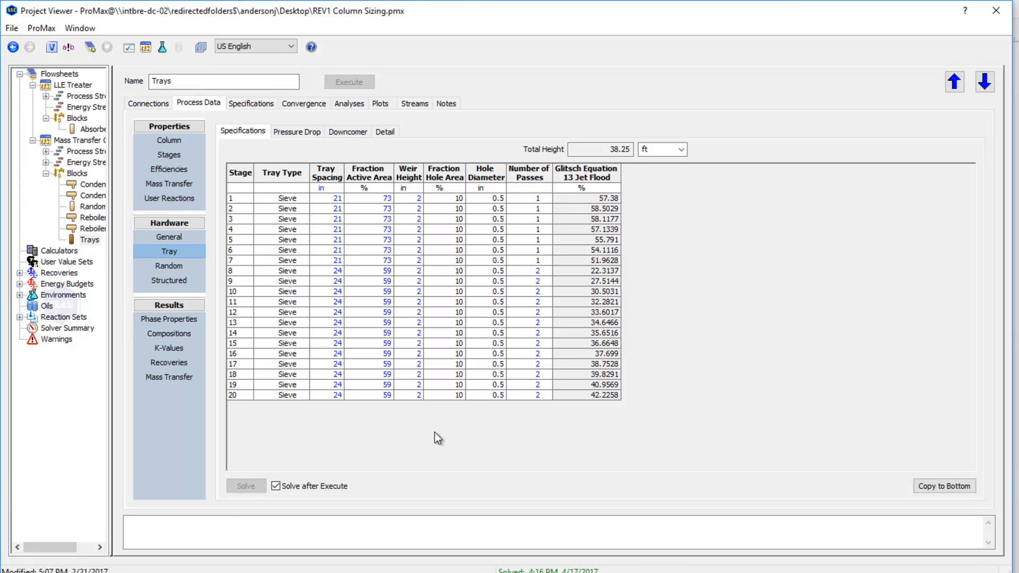
{"action": "mouse_move", "coordinate": [442, 203]}
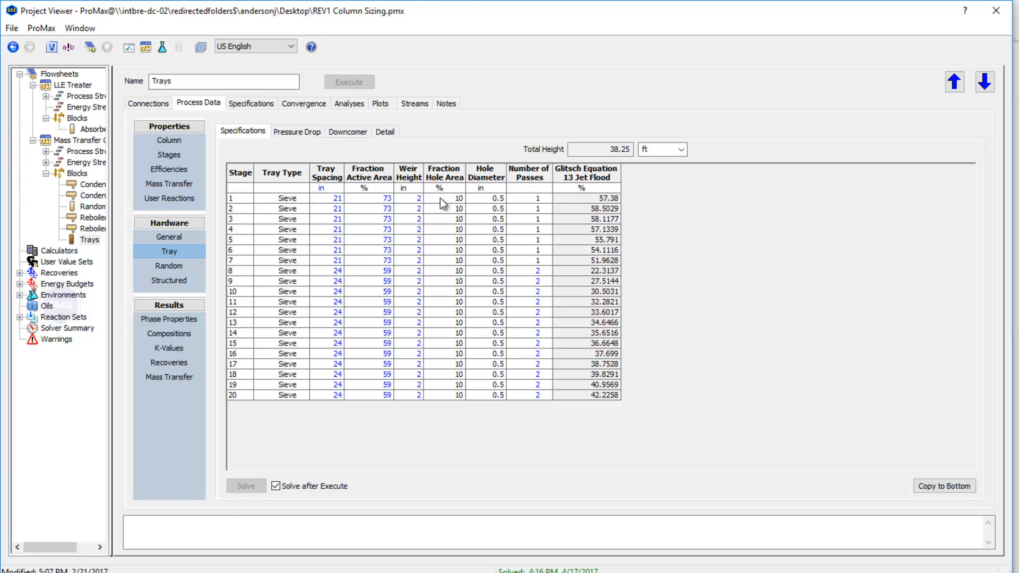
{"action": "mouse_move", "coordinate": [452, 415]}
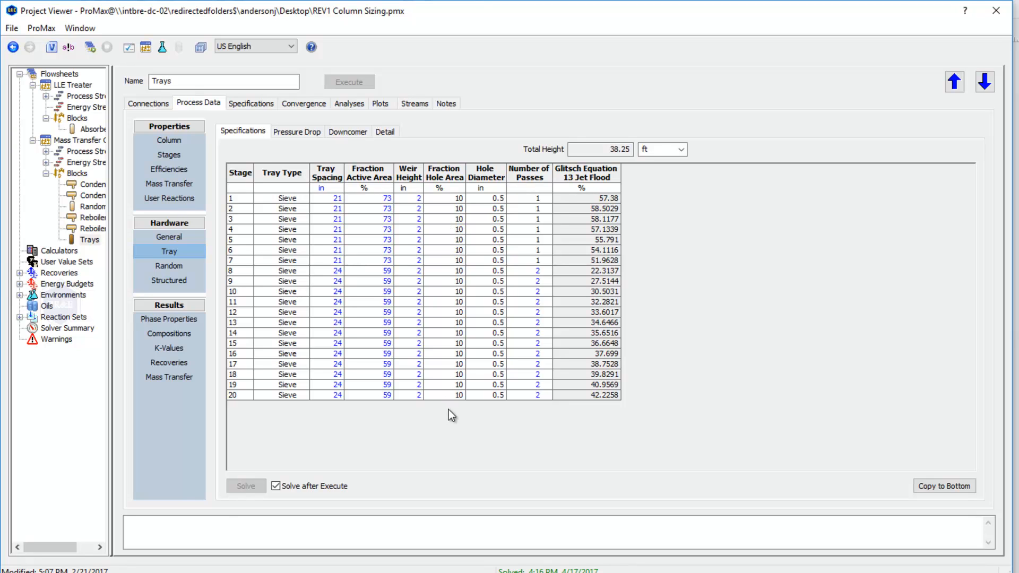
{"action": "mouse_move", "coordinate": [451, 427]}
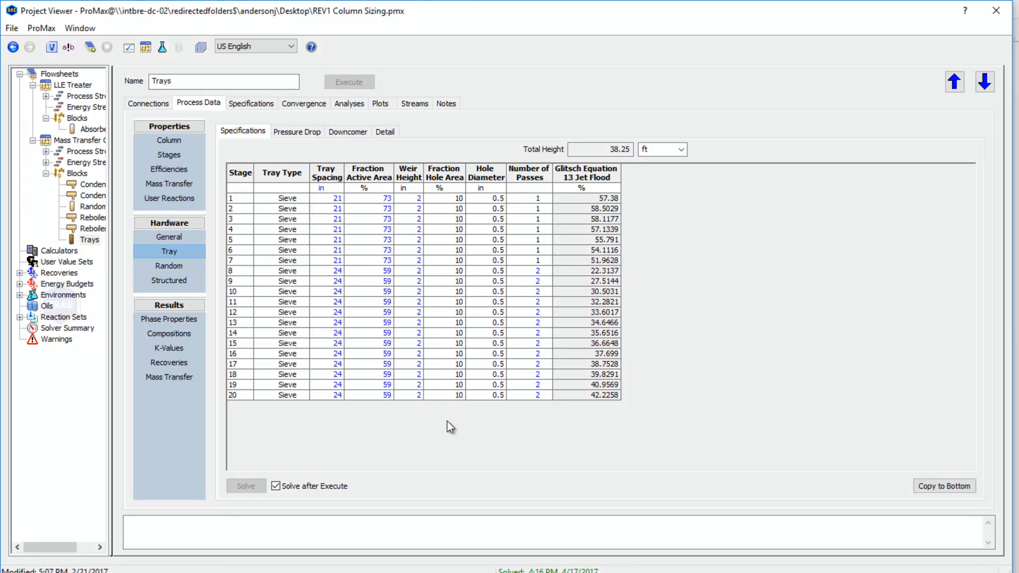
{"action": "mouse_move", "coordinate": [494, 414]}
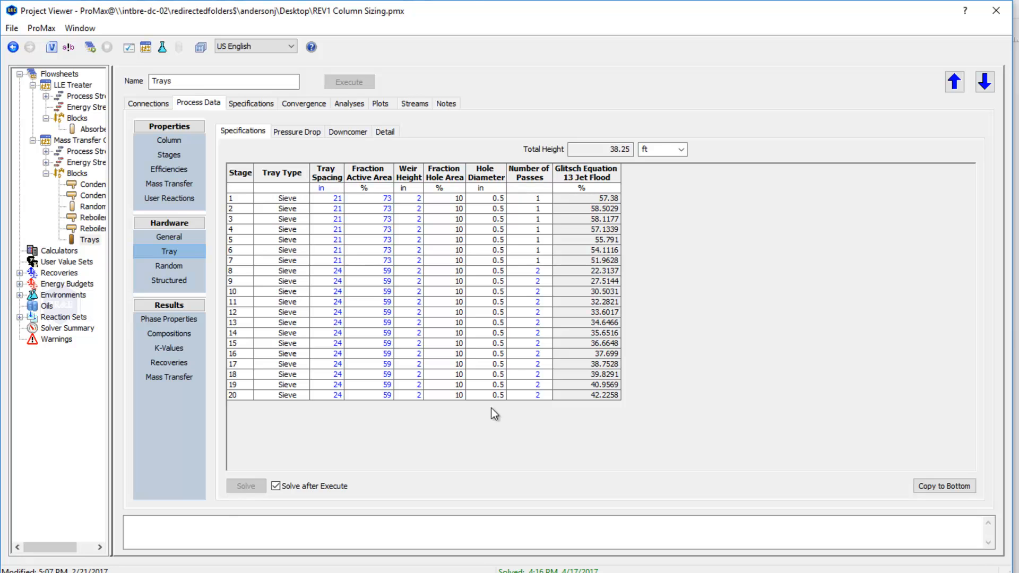
{"action": "mouse_move", "coordinate": [416, 441]}
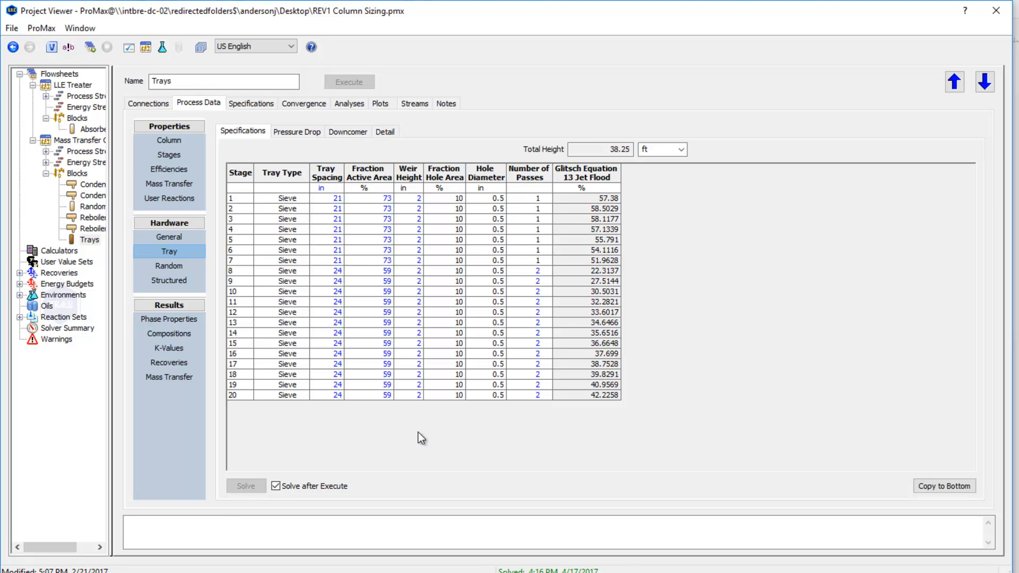
{"action": "mouse_move", "coordinate": [644, 380]}
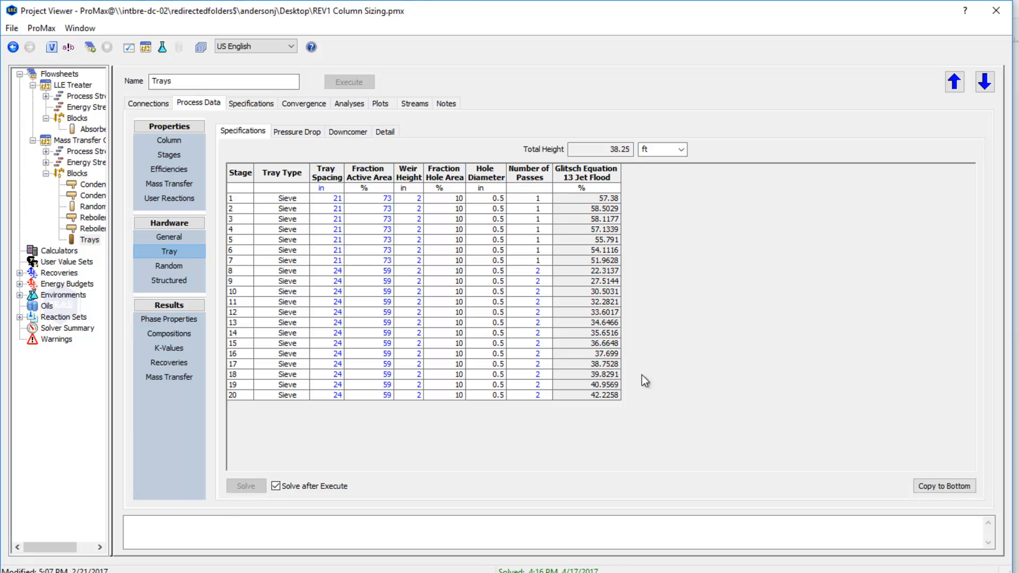
{"action": "mouse_move", "coordinate": [611, 422]}
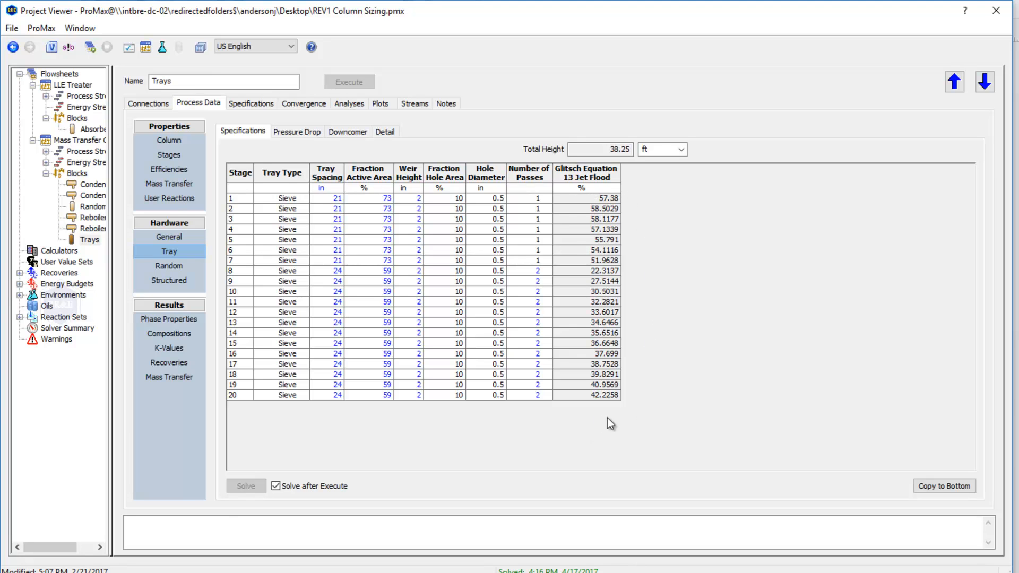
{"action": "mouse_move", "coordinate": [606, 418]}
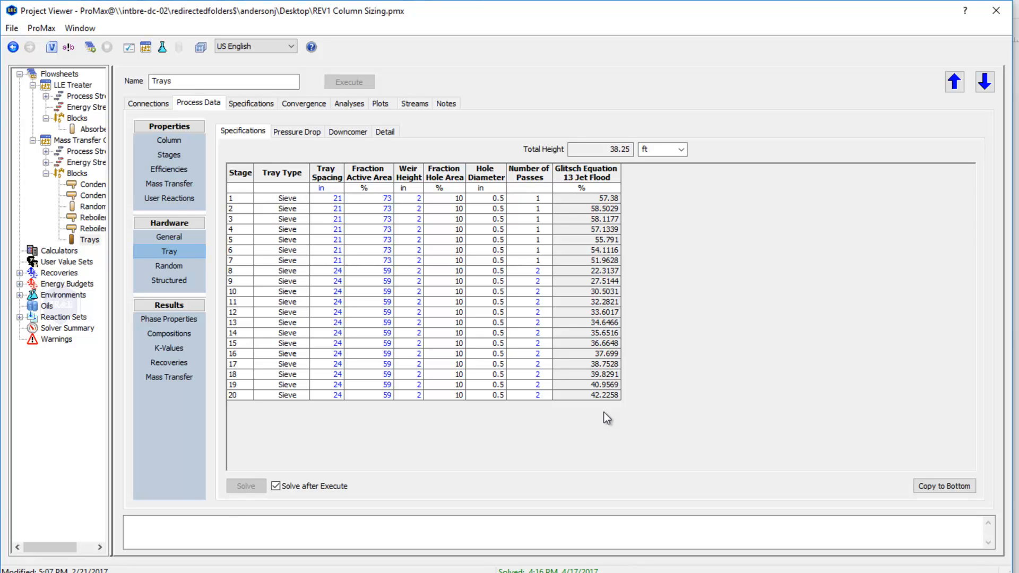
{"action": "mouse_move", "coordinate": [308, 144]}
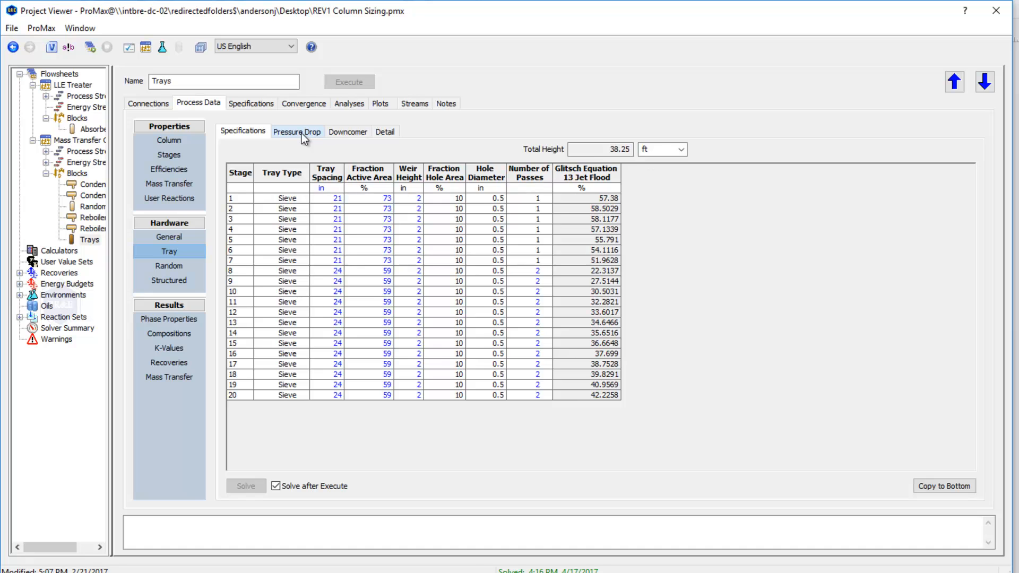
View the tray pressure drop results, then the downcomer flood, clearance and backup results.
{"action": "left_click", "coordinate": [297, 132]}
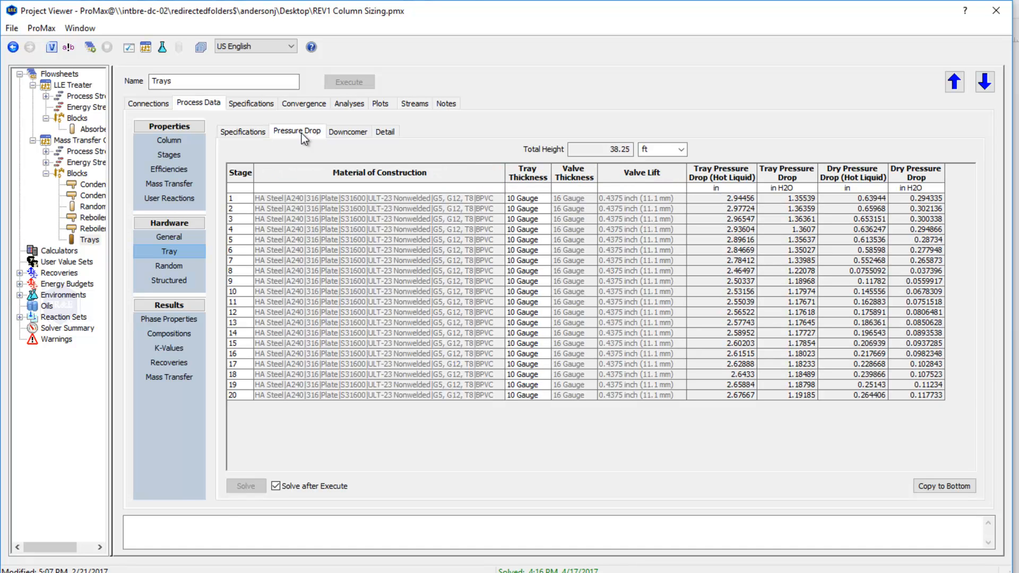
{"action": "mouse_move", "coordinate": [737, 333]}
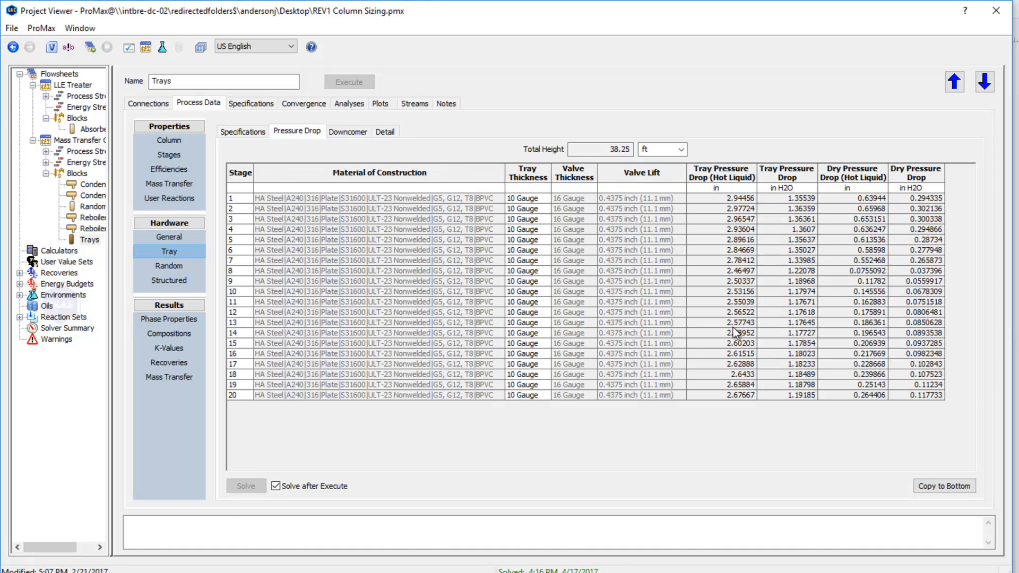
{"action": "mouse_move", "coordinate": [685, 454]}
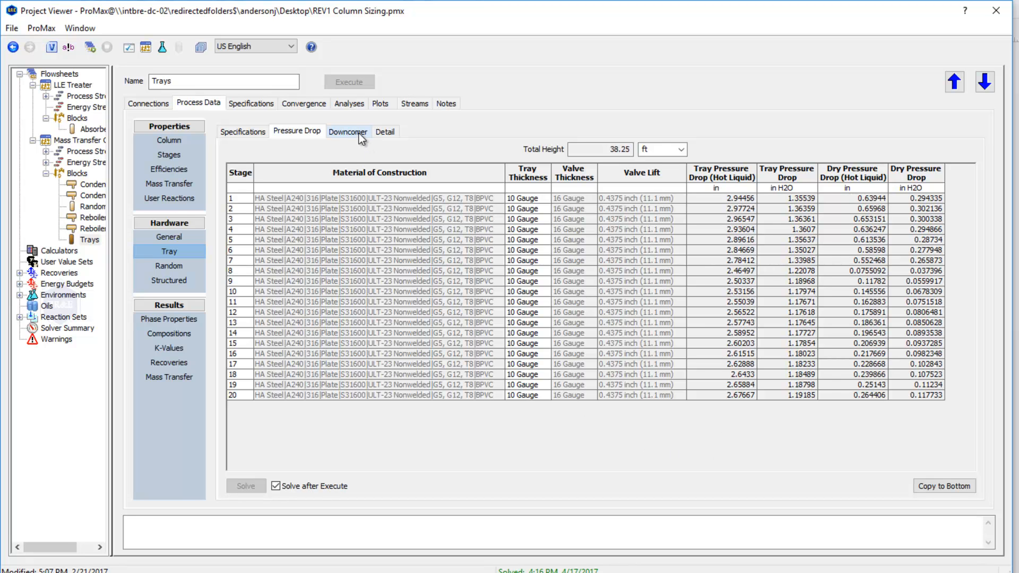
{"action": "left_click", "coordinate": [348, 131]}
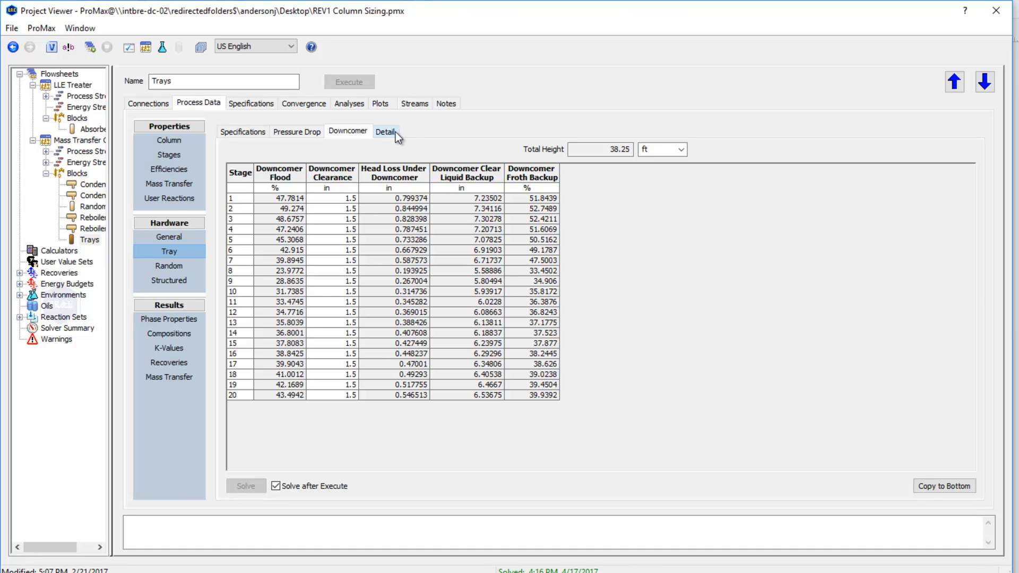
Show the detailed froth, weir width and flow path results for all 20 trays.
{"action": "left_click", "coordinate": [384, 131]}
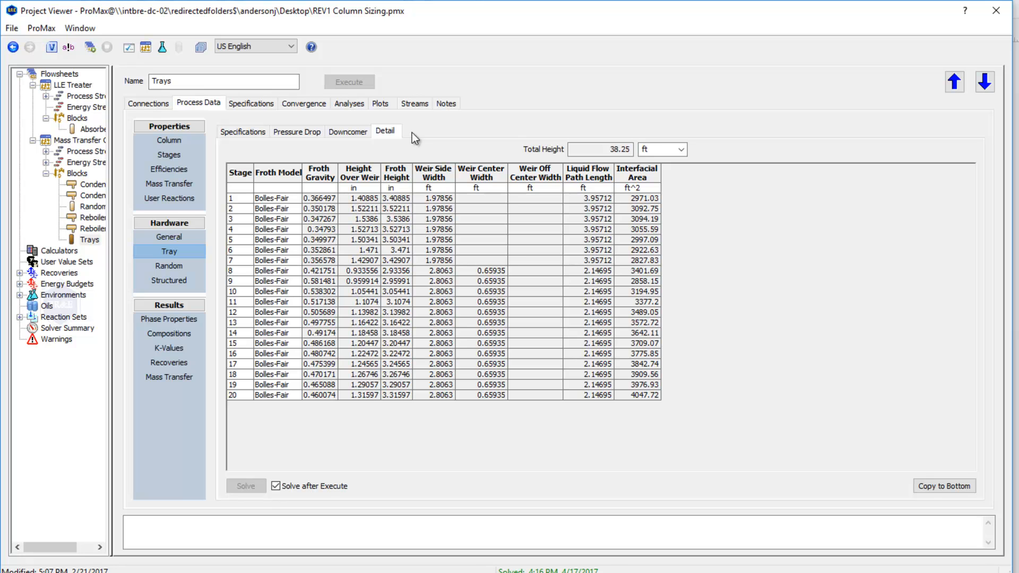
{"action": "mouse_move", "coordinate": [615, 169]}
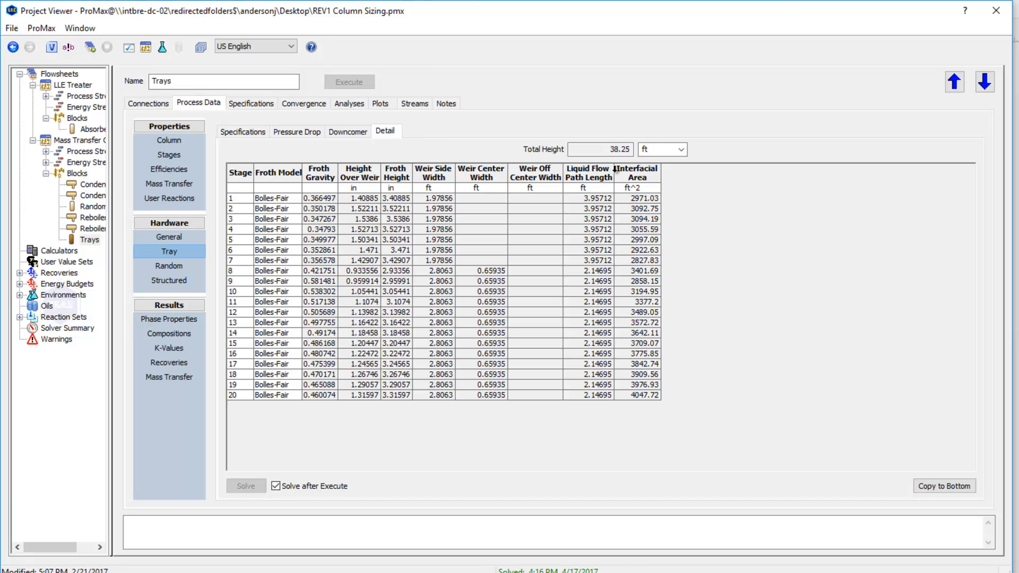
{"action": "mouse_move", "coordinate": [714, 229]}
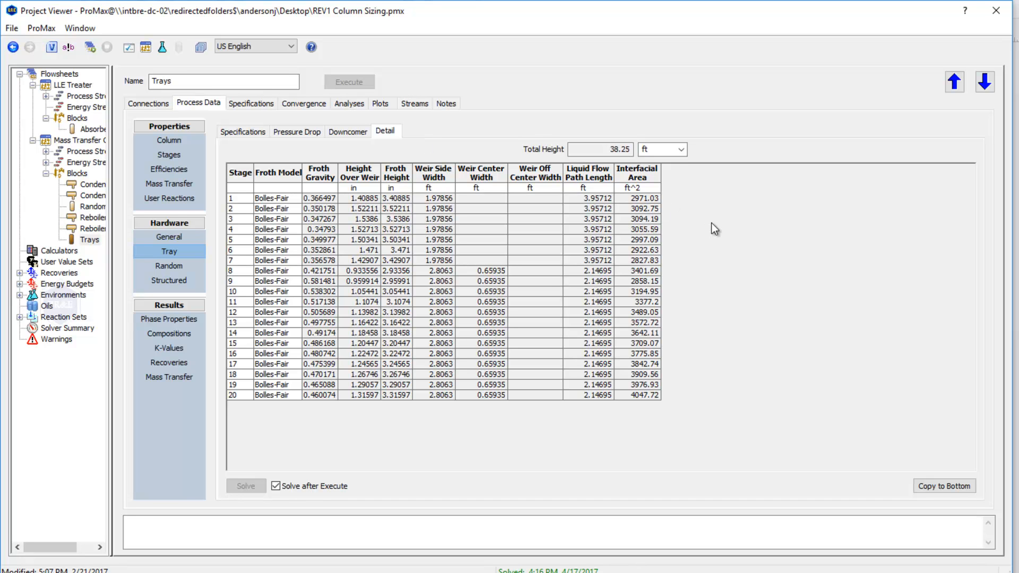
{"action": "mouse_move", "coordinate": [535, 430]}
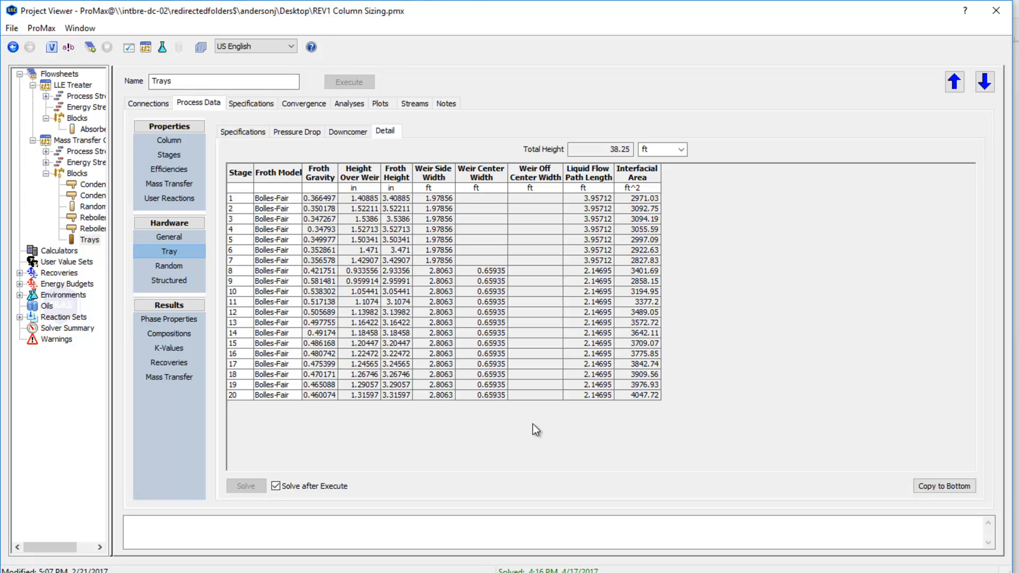
{"action": "mouse_move", "coordinate": [388, 467]}
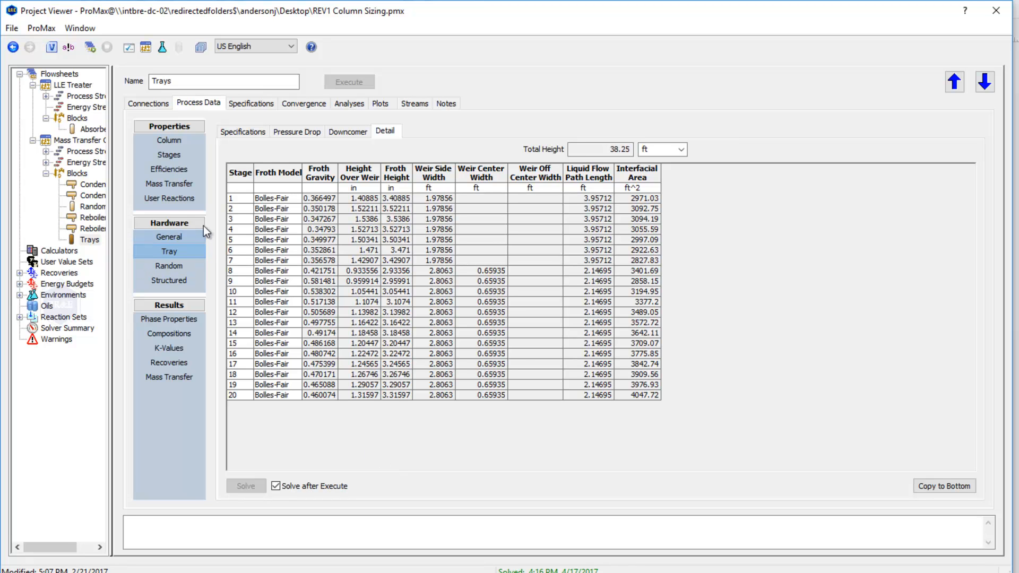
Return to the general sizing results showing 6.5 ft and 8.25 ft diameters and flooding.
{"action": "left_click", "coordinate": [242, 132]}
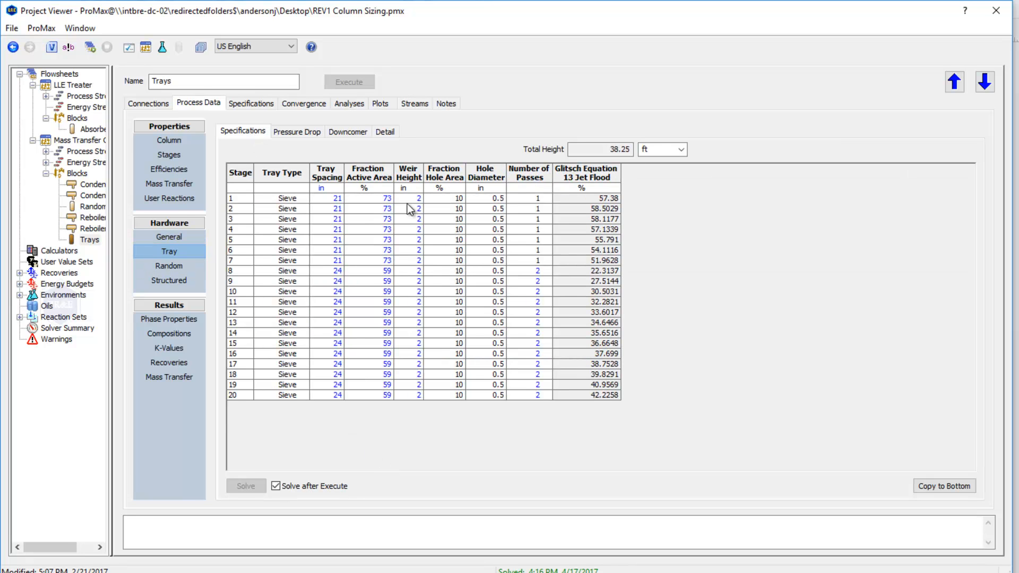
{"action": "left_click", "coordinate": [169, 237]}
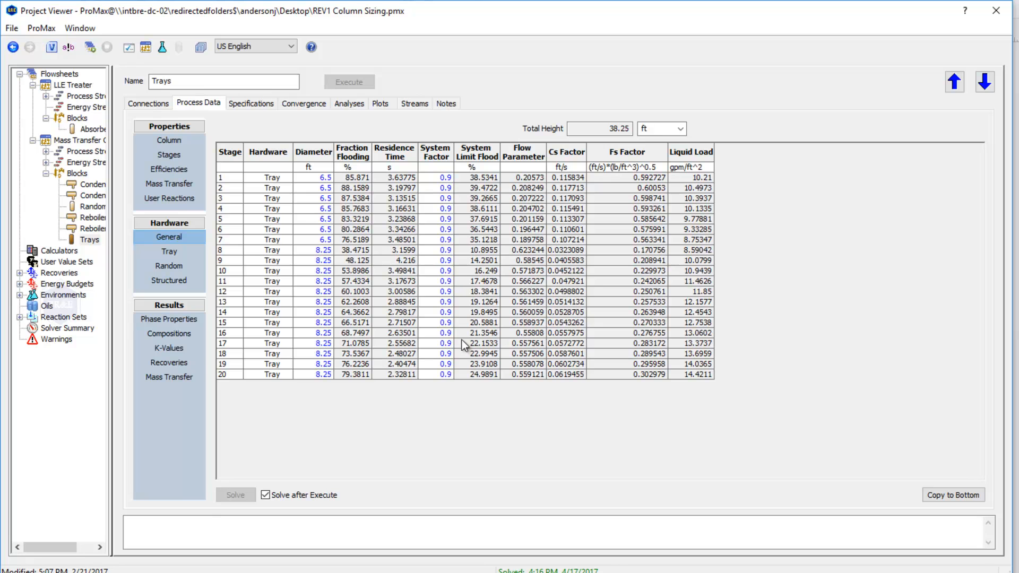
{"action": "mouse_move", "coordinate": [464, 445]}
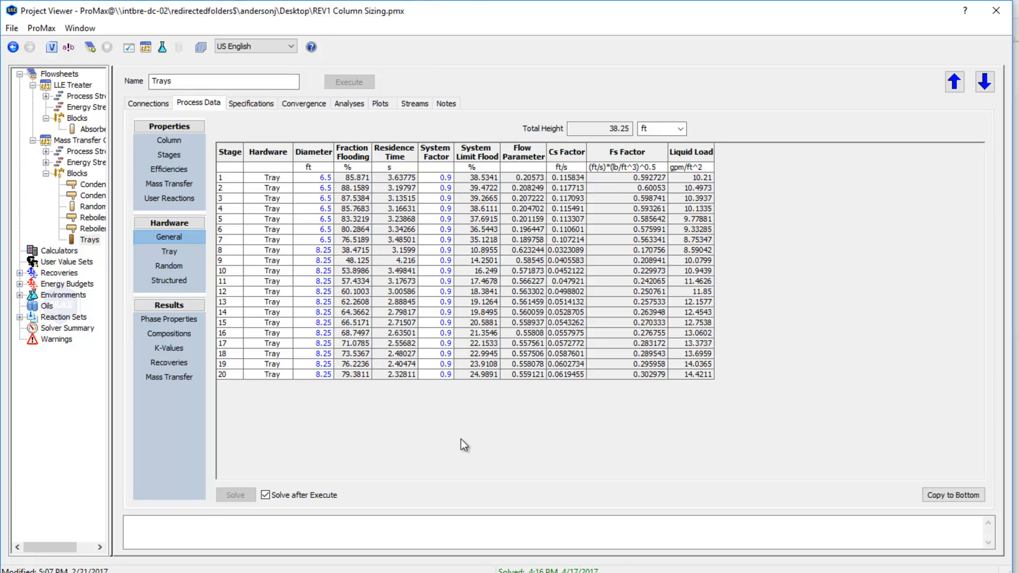
{"action": "mouse_move", "coordinate": [982, 28]}
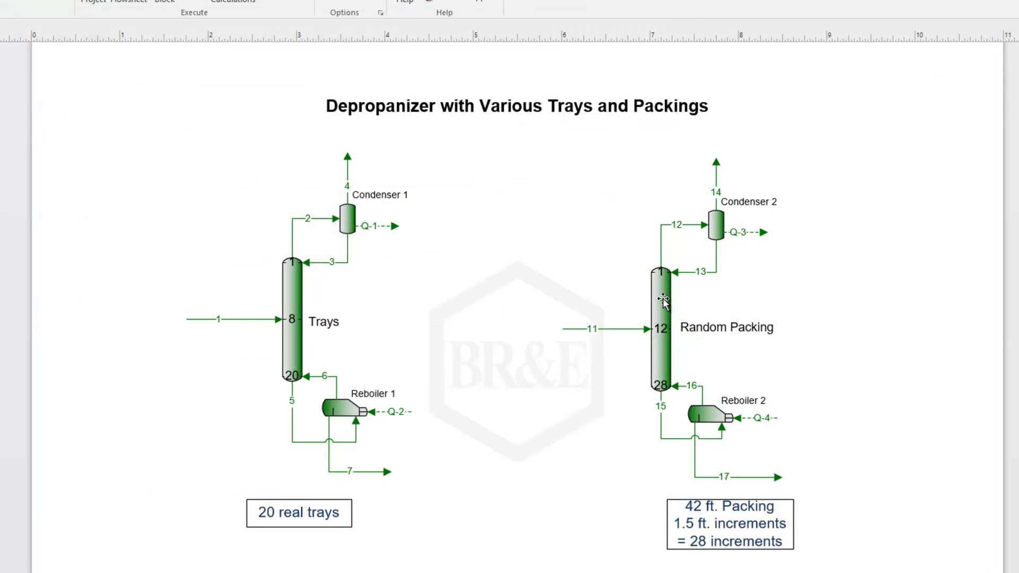
{"action": "mouse_move", "coordinate": [661, 300]}
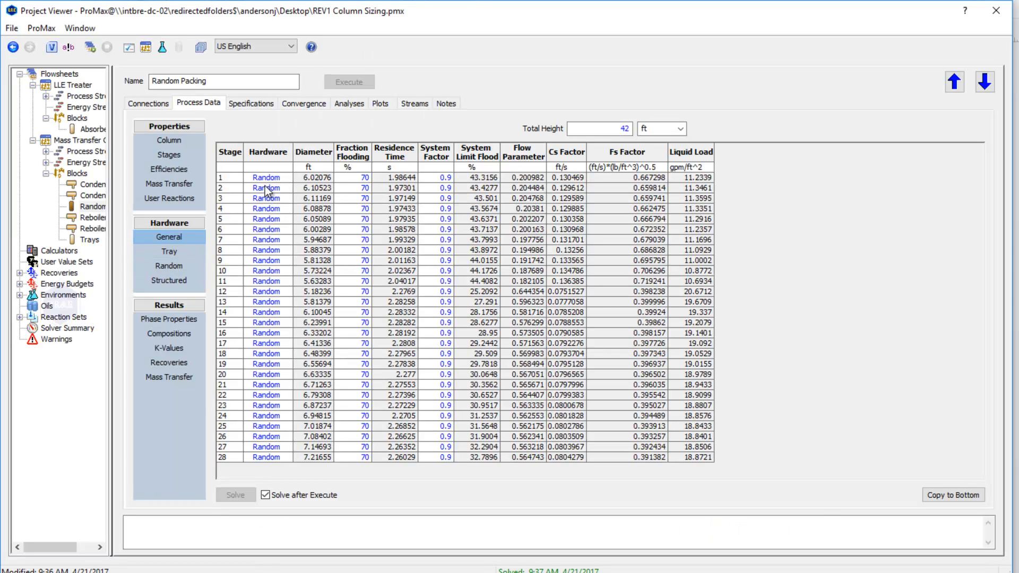
{"action": "mouse_move", "coordinate": [273, 220]}
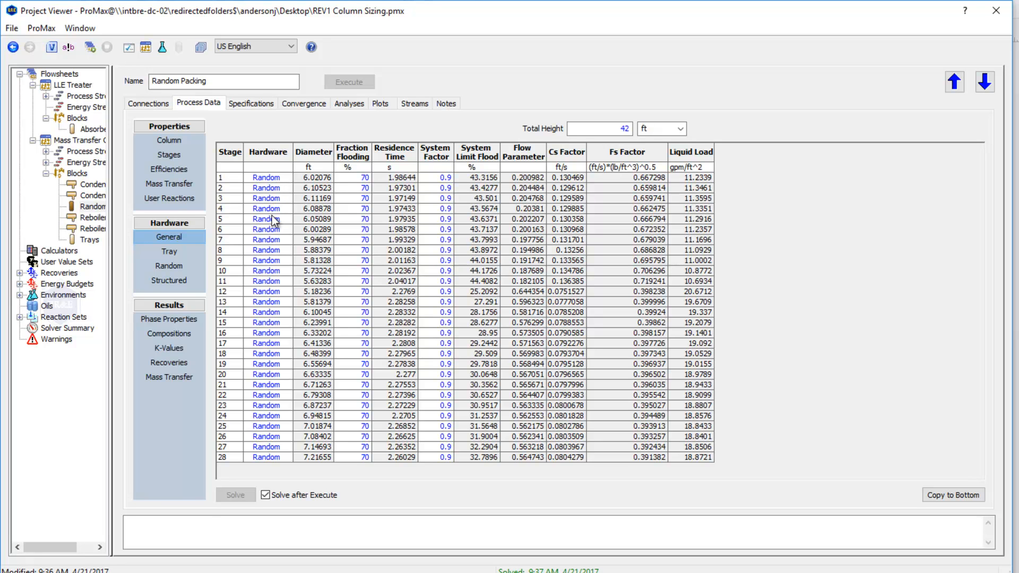
{"action": "mouse_move", "coordinate": [328, 199]}
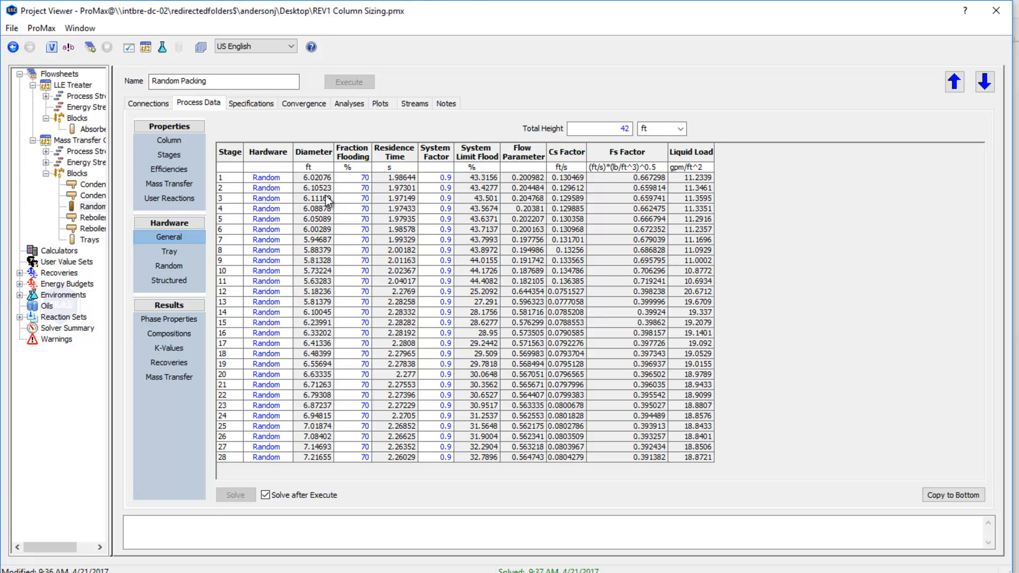
{"action": "mouse_move", "coordinate": [352, 188]}
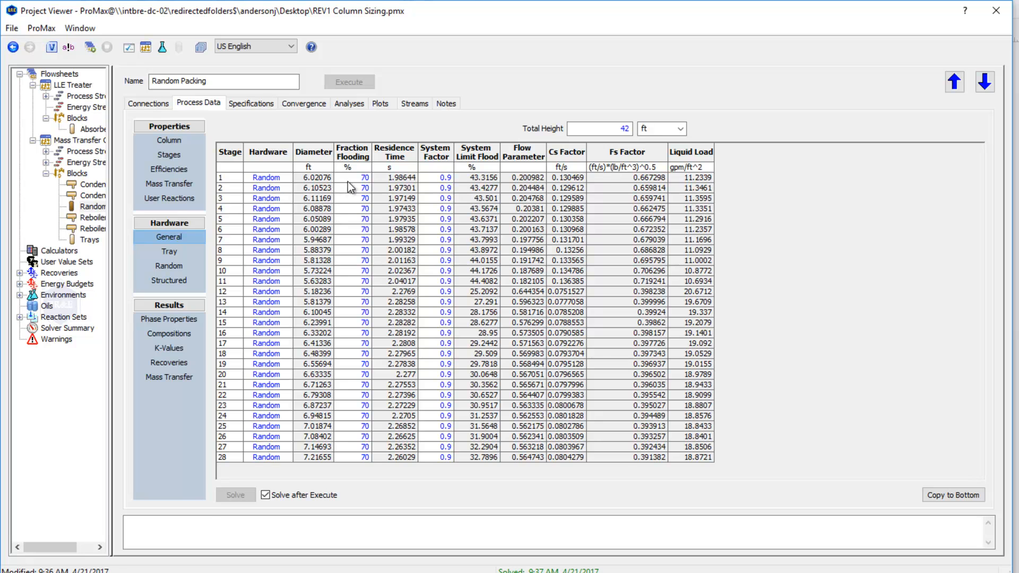
{"action": "left_click", "coordinate": [351, 177]}
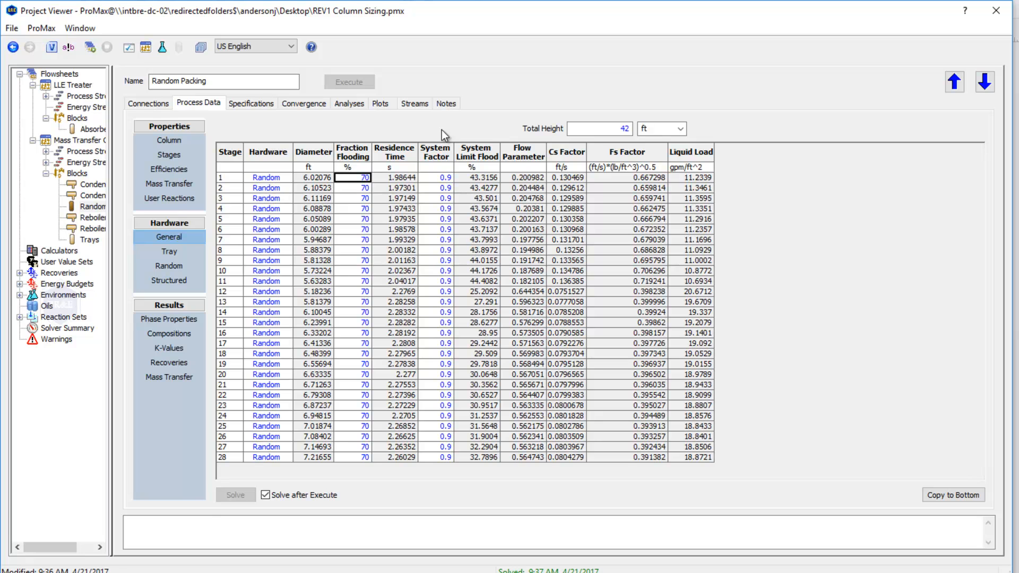
{"action": "mouse_move", "coordinate": [447, 202]}
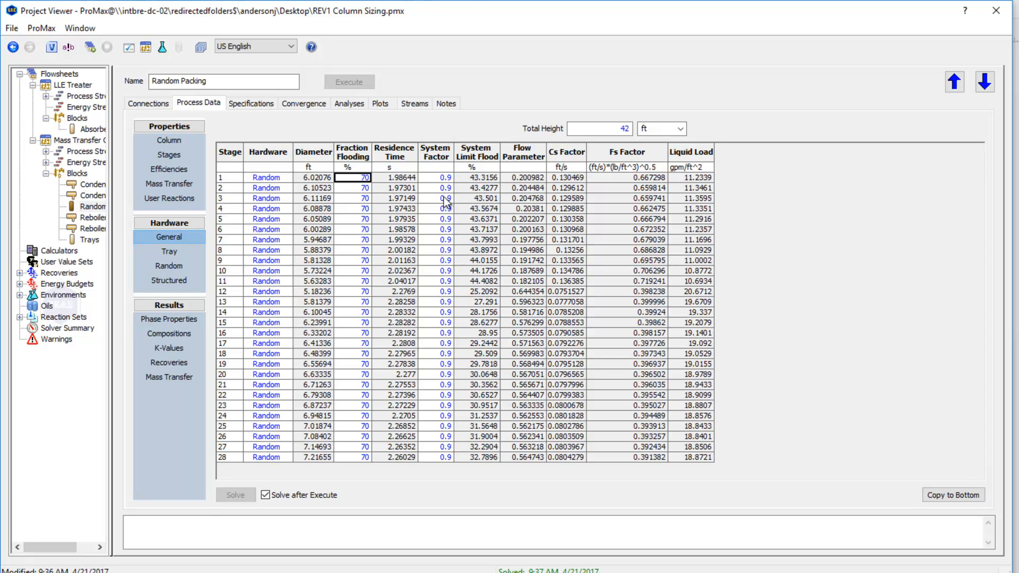
{"action": "mouse_move", "coordinate": [430, 189]}
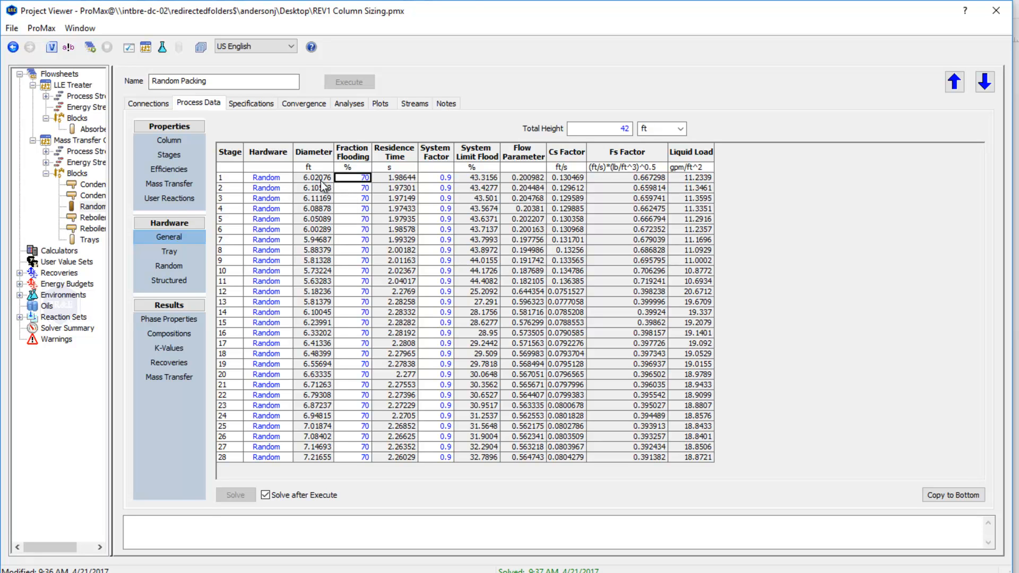
{"action": "left_click", "coordinate": [315, 177]}
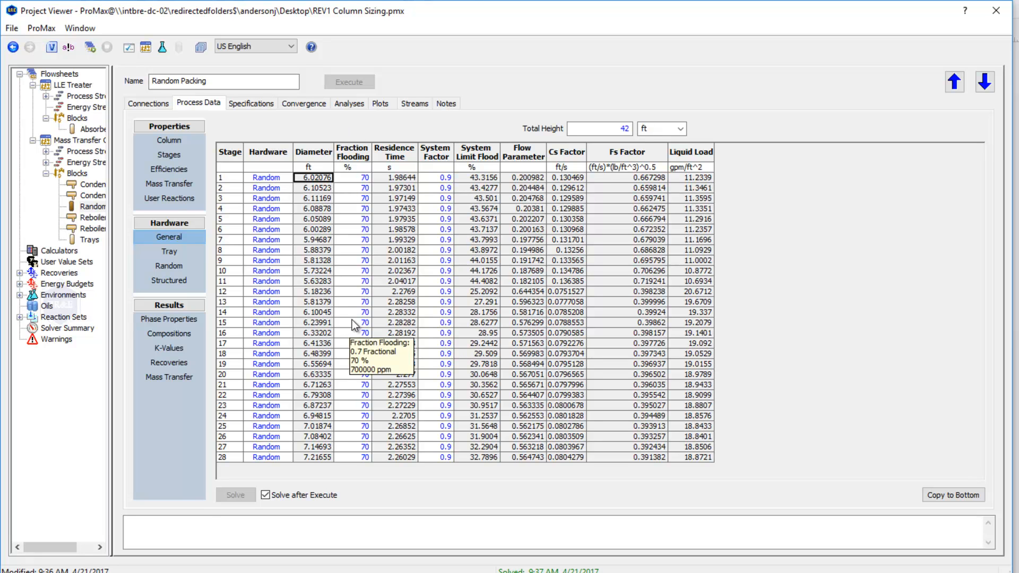
{"action": "mouse_move", "coordinate": [310, 376]}
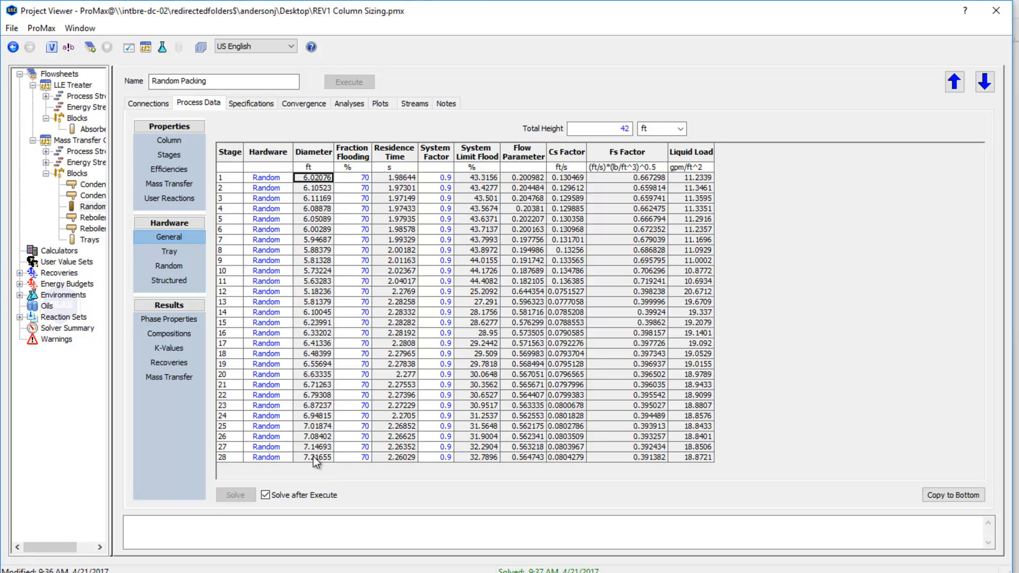
{"action": "left_click", "coordinate": [314, 456]}
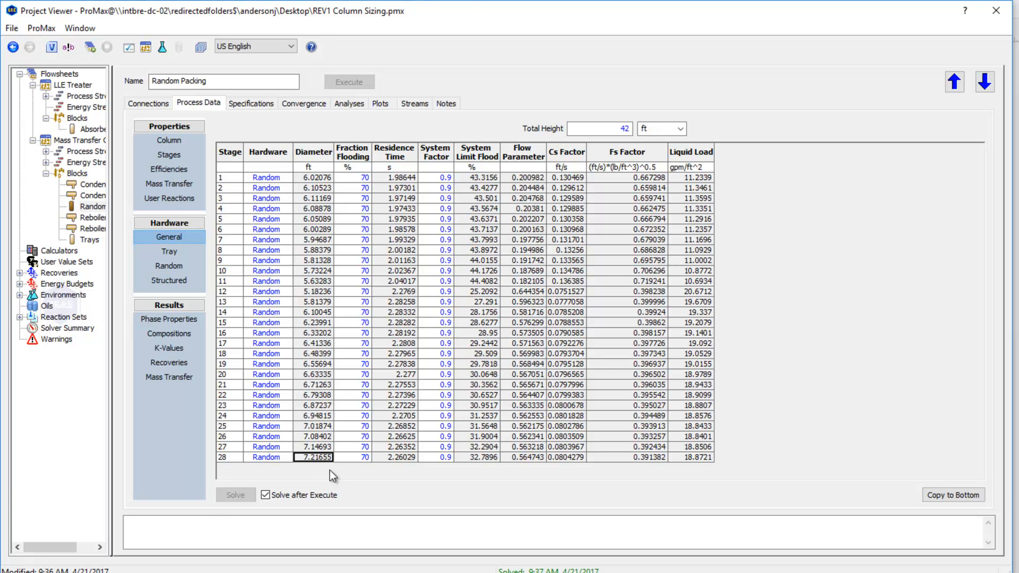
{"action": "mouse_move", "coordinate": [368, 476]}
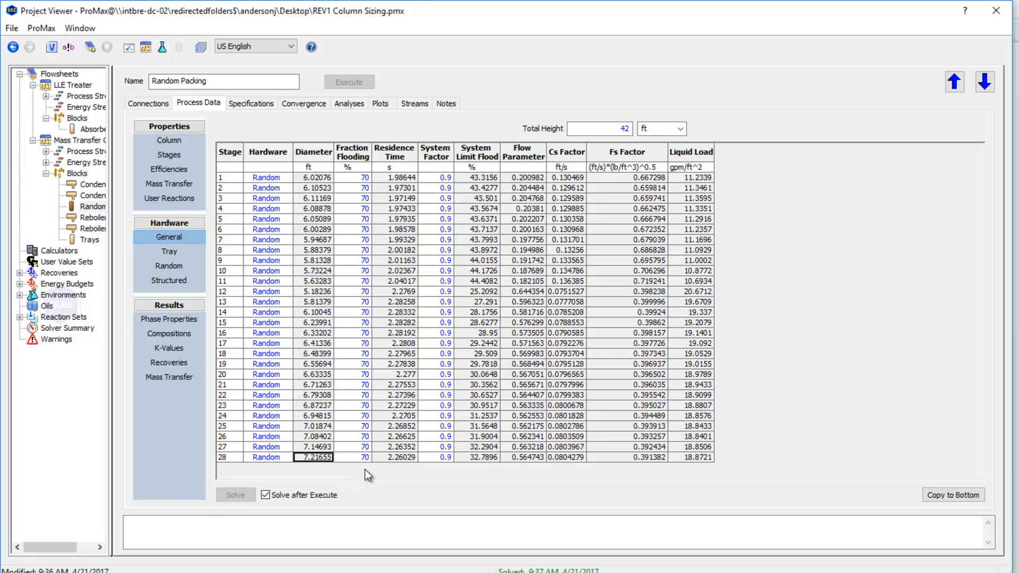
{"action": "mouse_move", "coordinate": [271, 190]}
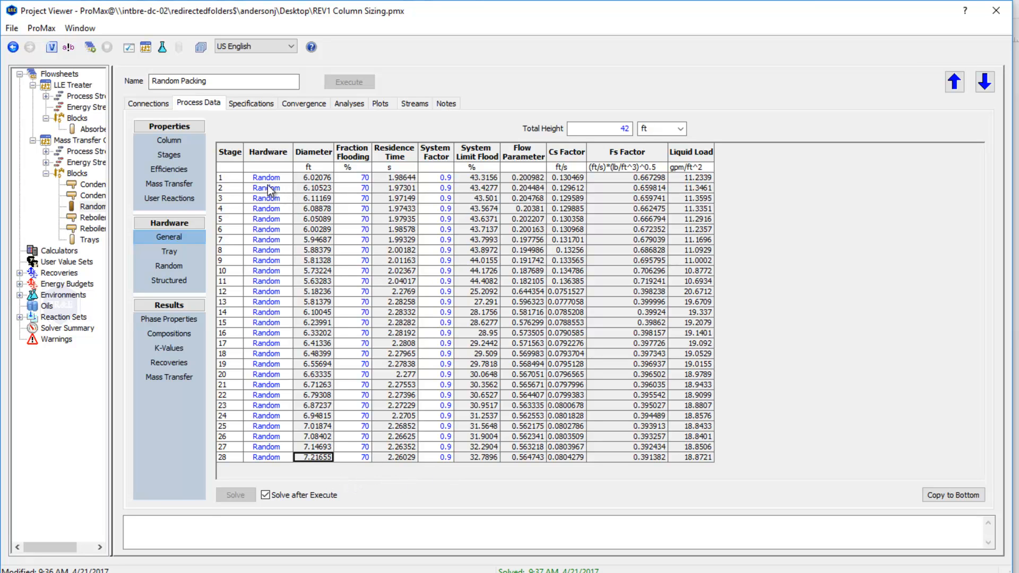
{"action": "mouse_move", "coordinate": [169, 265]}
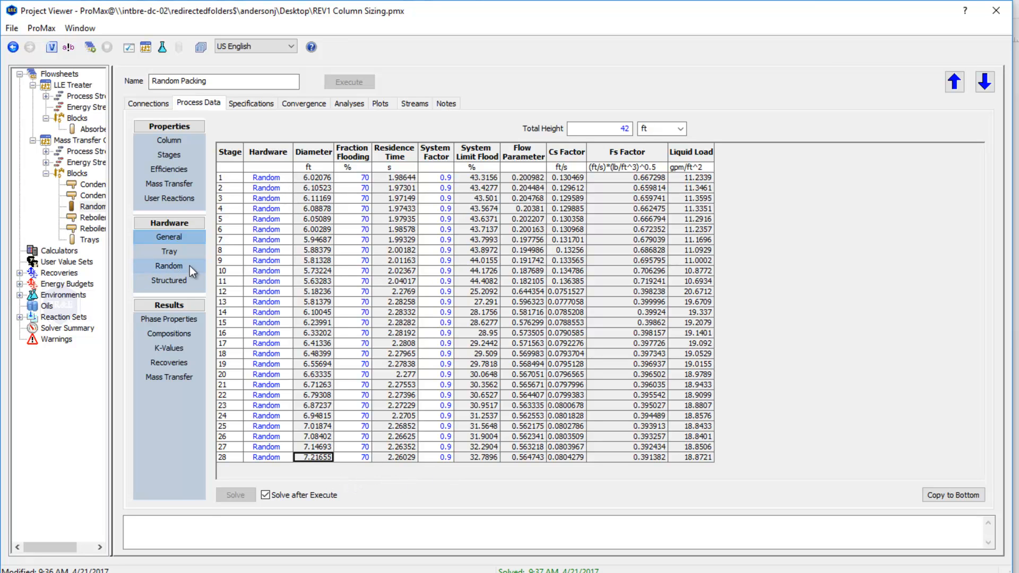
{"action": "mouse_move", "coordinate": [179, 267]}
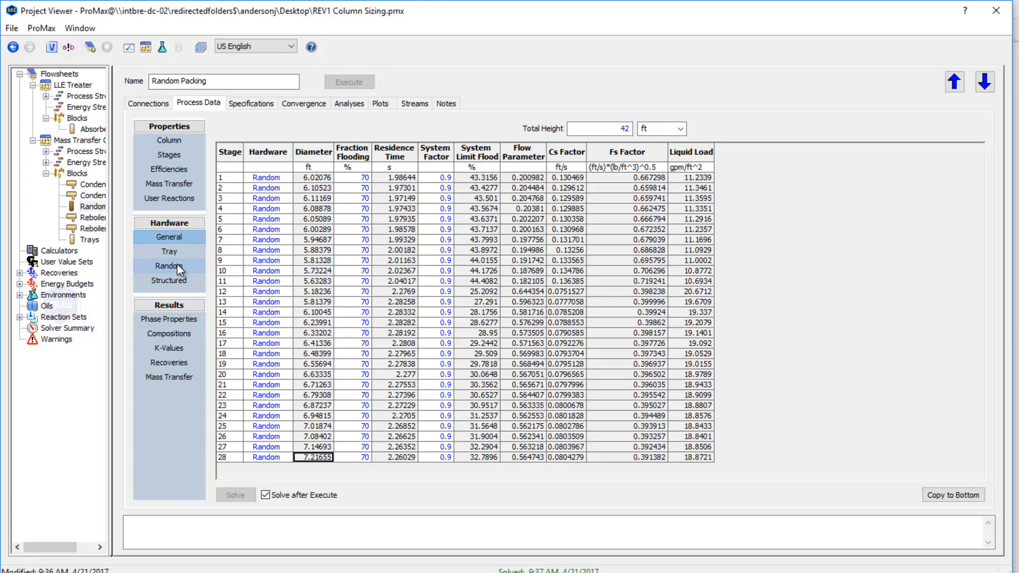
{"action": "left_click", "coordinate": [169, 266]}
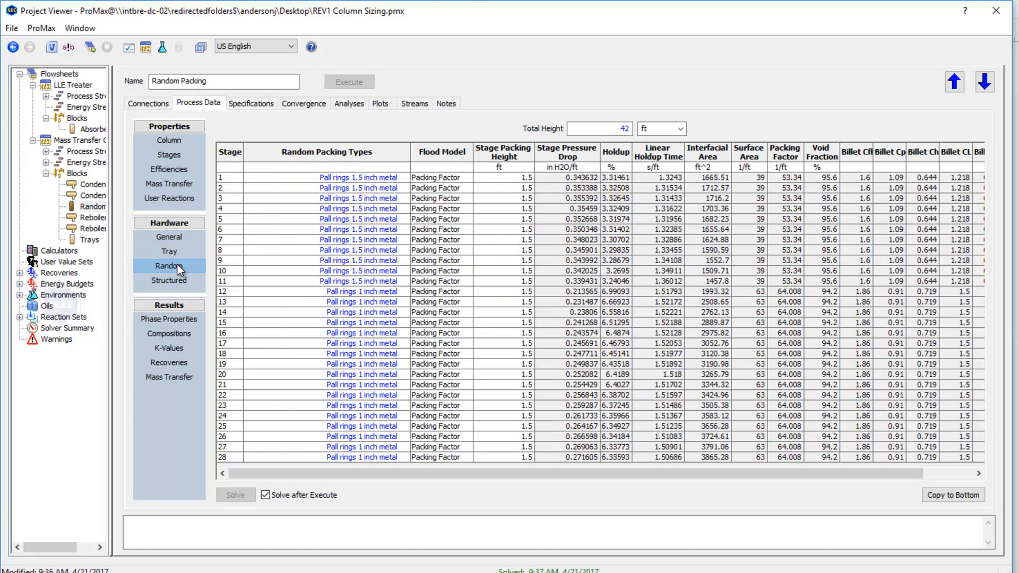
{"action": "mouse_move", "coordinate": [337, 363]}
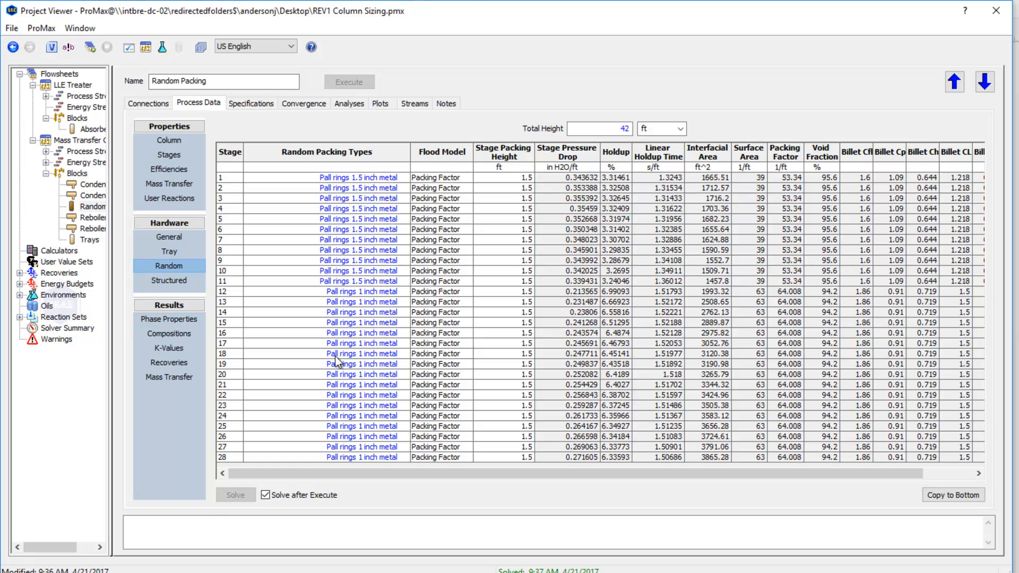
{"action": "mouse_move", "coordinate": [363, 131]}
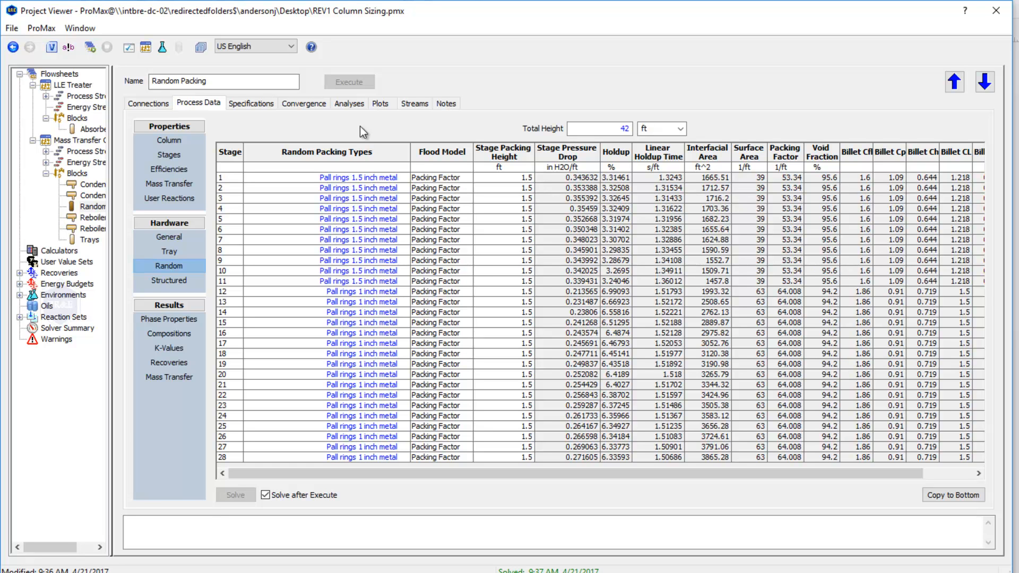
{"action": "mouse_move", "coordinate": [387, 185]}
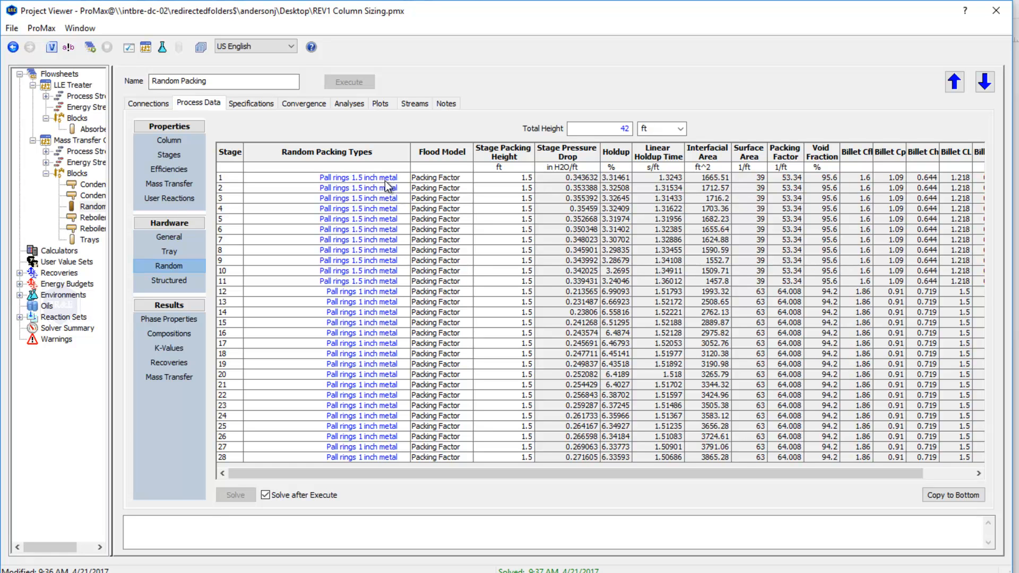
{"action": "mouse_move", "coordinate": [328, 192]}
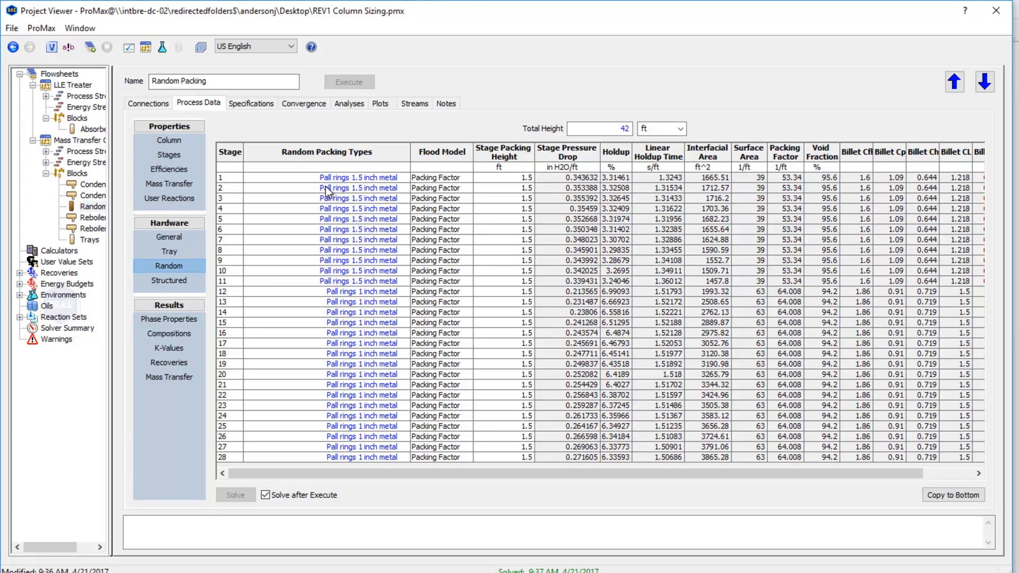
{"action": "mouse_move", "coordinate": [346, 350]}
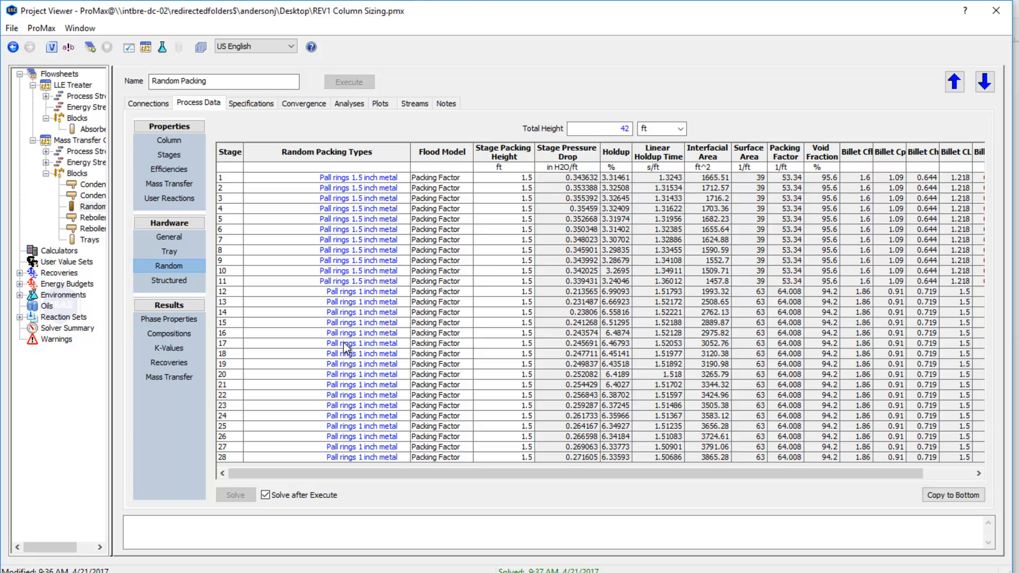
{"action": "mouse_move", "coordinate": [523, 86]}
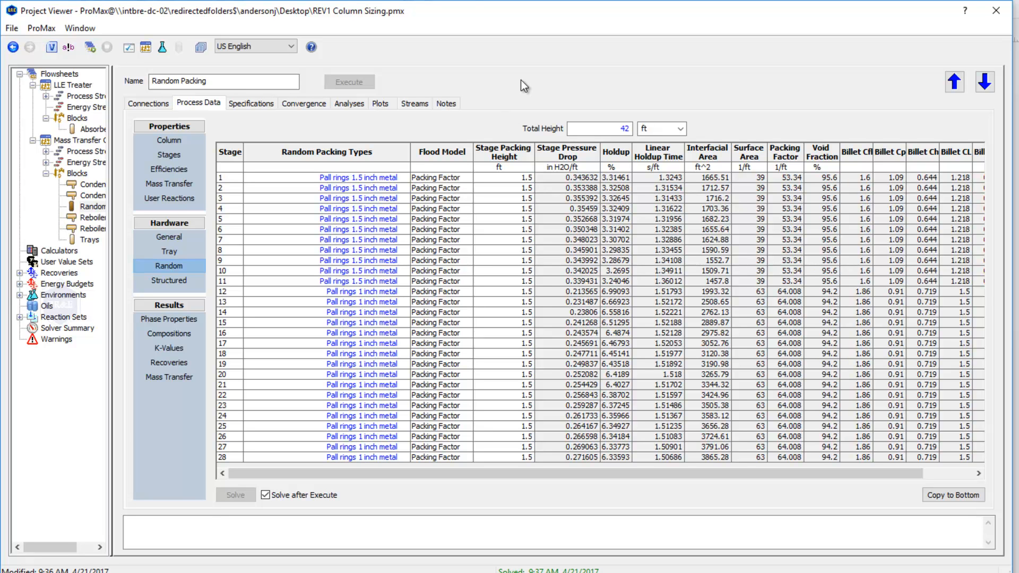
{"action": "mouse_move", "coordinate": [588, 198]}
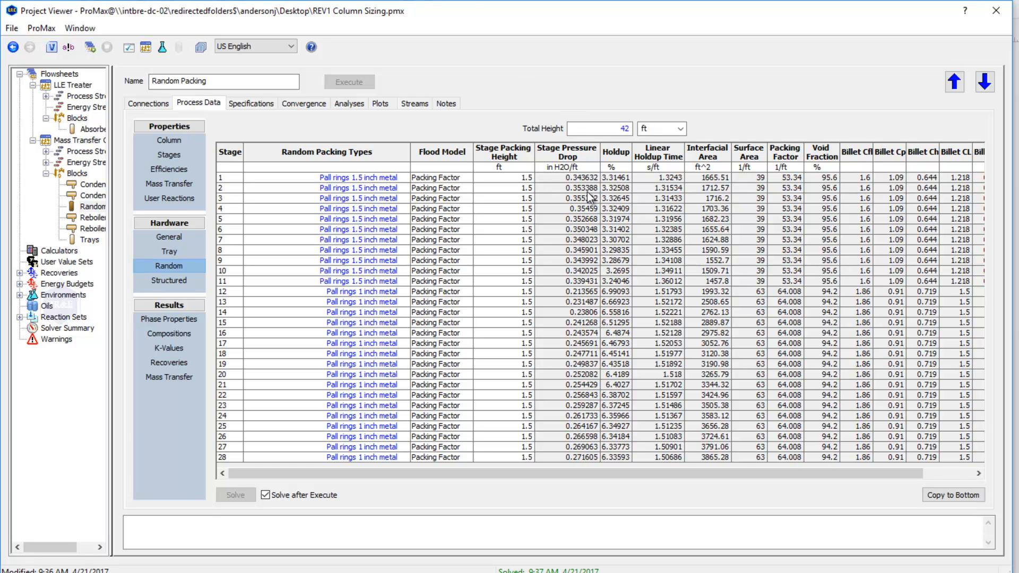
{"action": "mouse_move", "coordinate": [575, 303]}
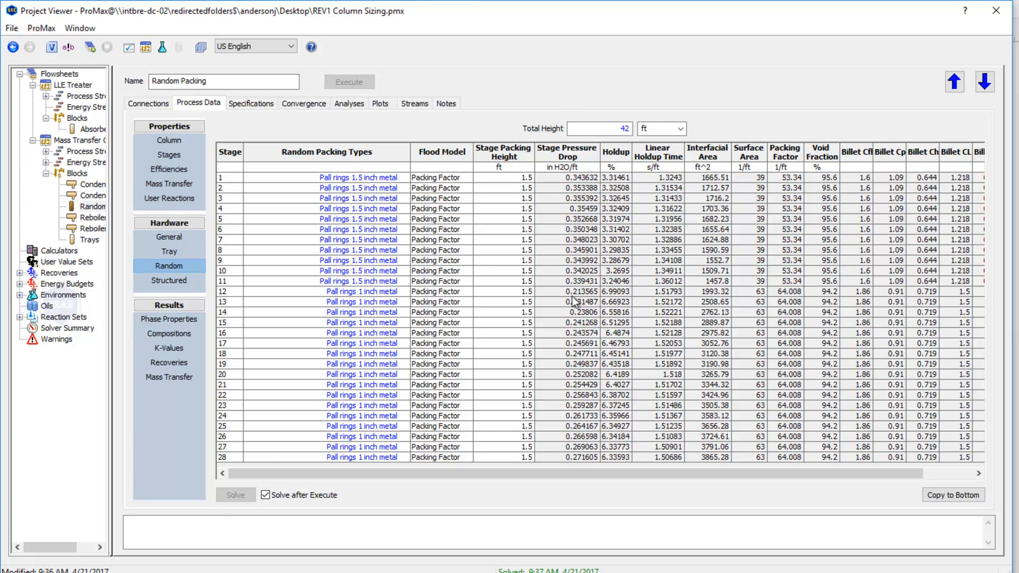
{"action": "mouse_move", "coordinate": [579, 323]}
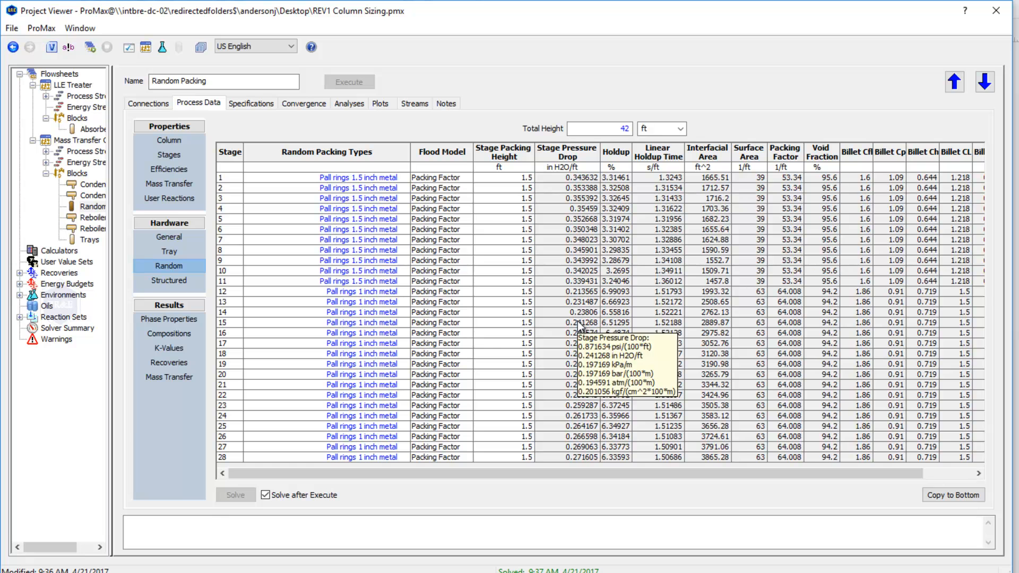
{"action": "mouse_move", "coordinate": [915, 224]}
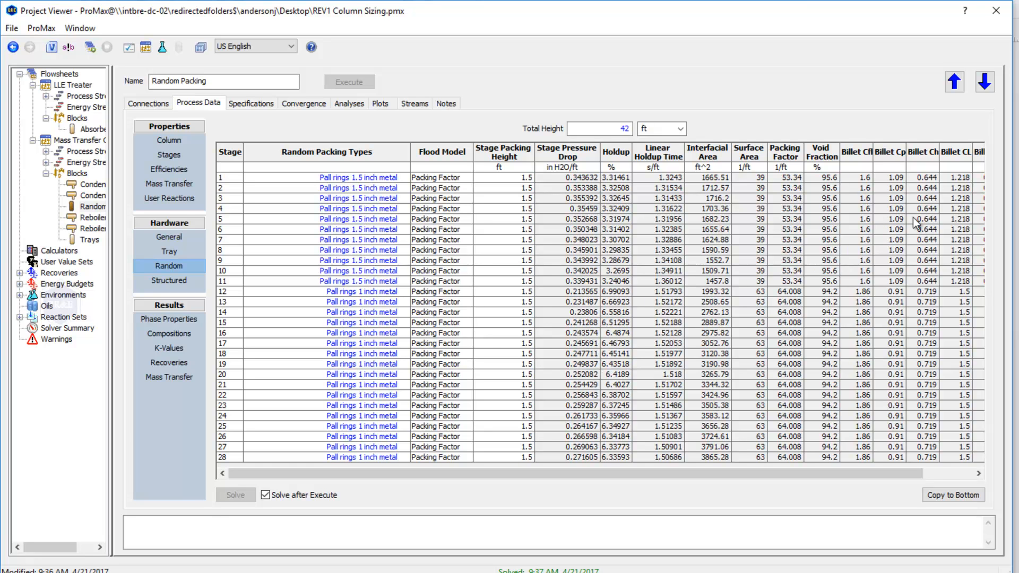
{"action": "mouse_move", "coordinate": [896, 225]}
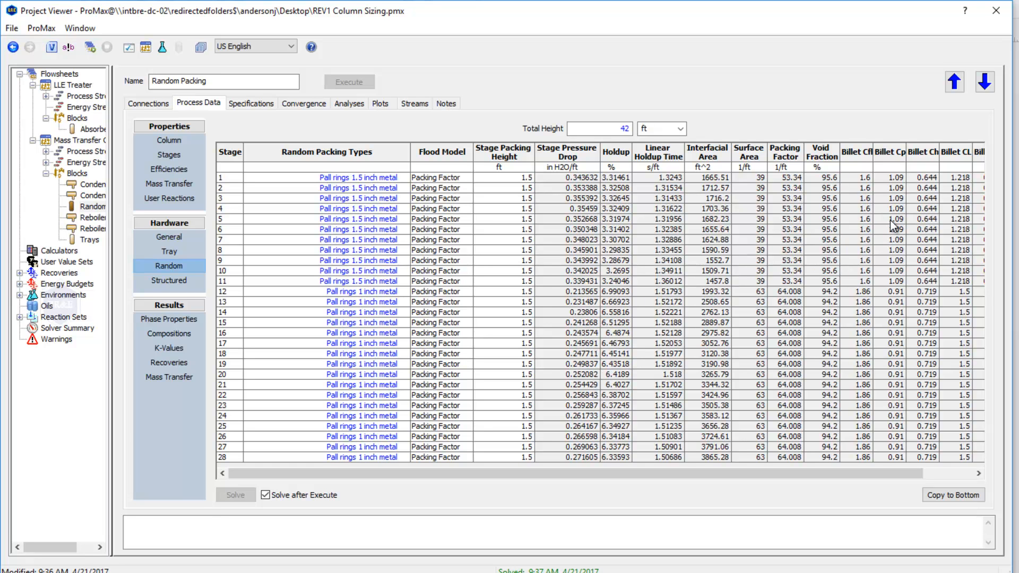
{"action": "mouse_move", "coordinate": [826, 320]}
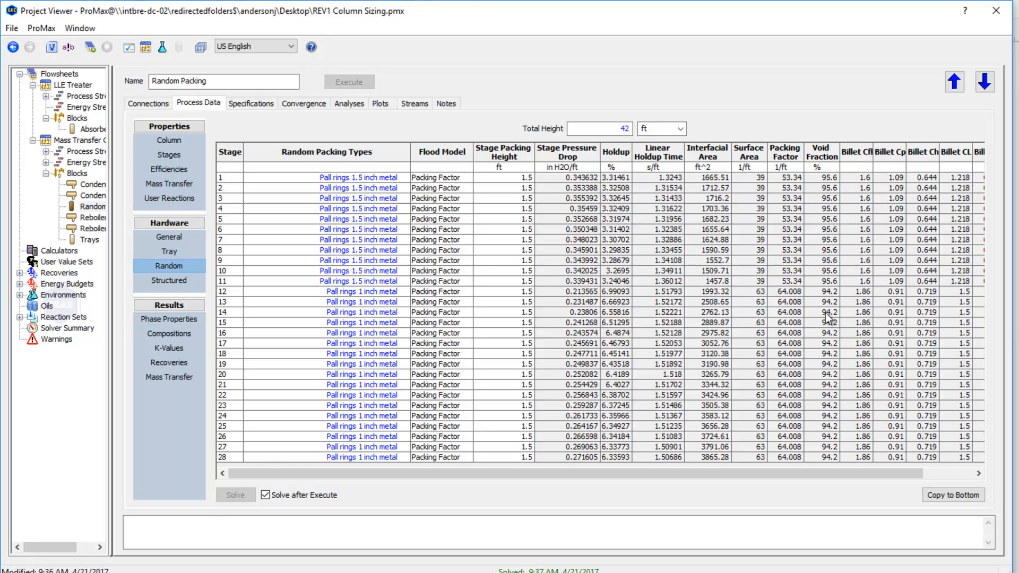
{"action": "mouse_move", "coordinate": [773, 114]}
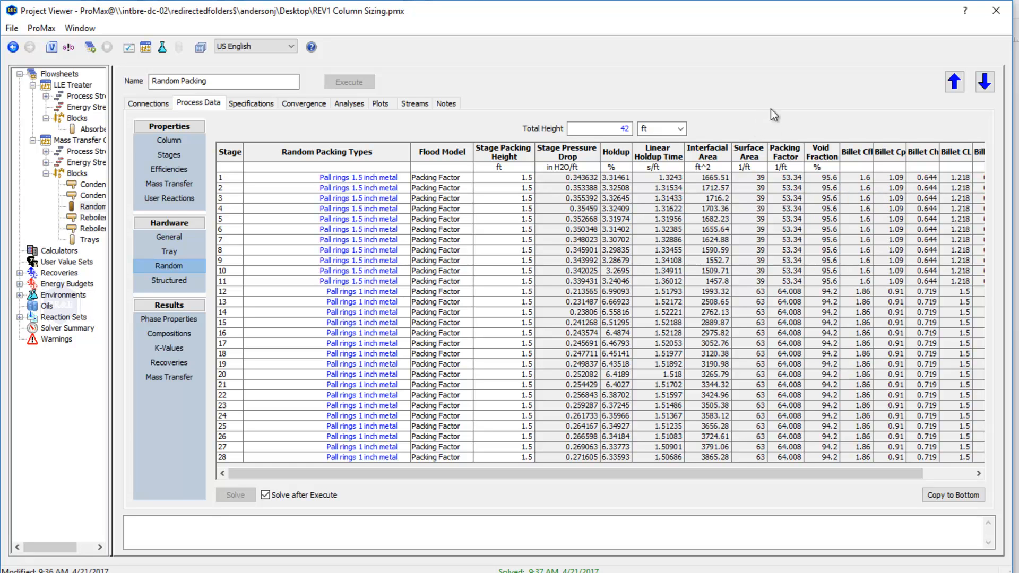
{"action": "mouse_move", "coordinate": [378, 177]}
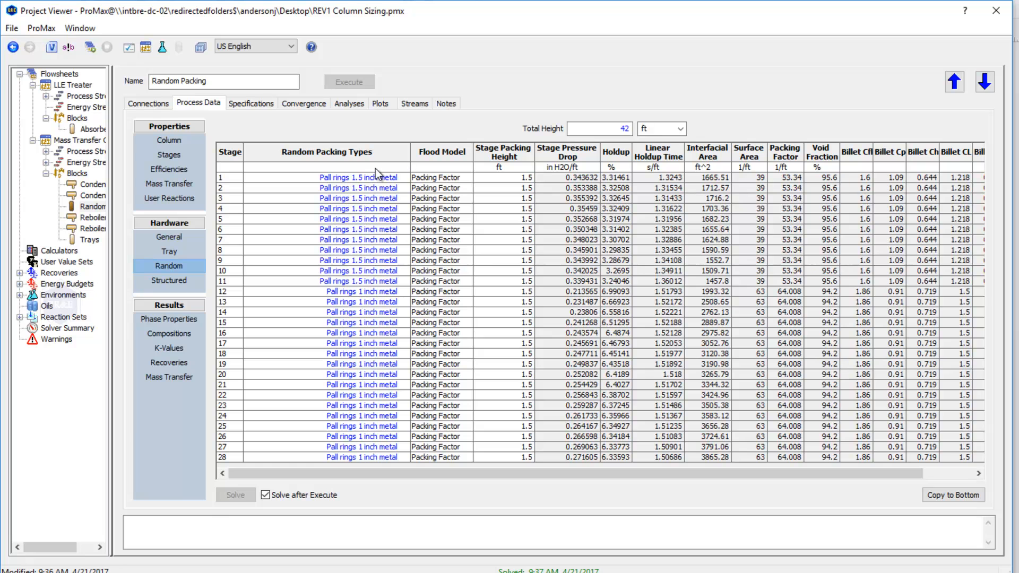
{"action": "mouse_move", "coordinate": [361, 223]}
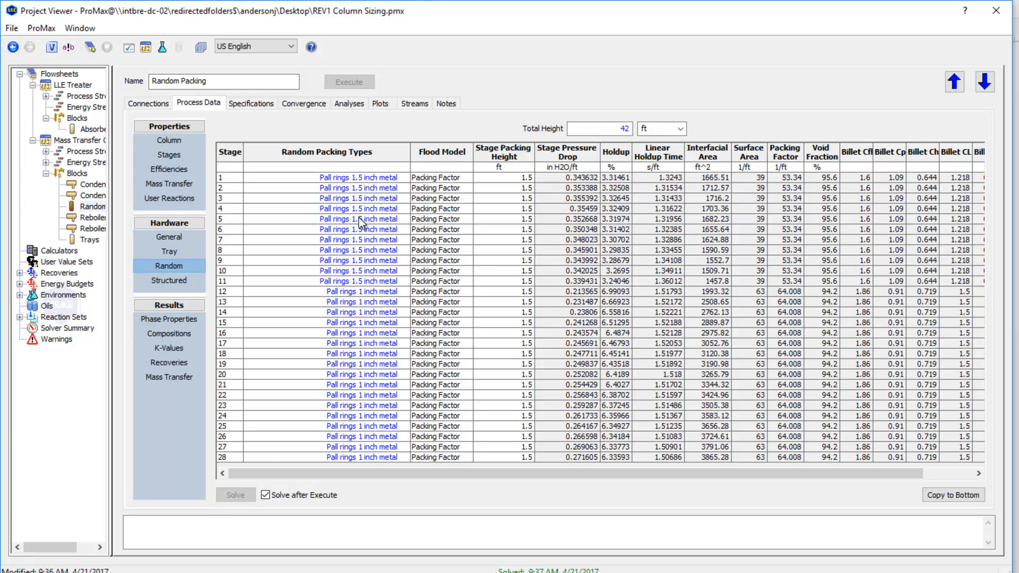
{"action": "mouse_move", "coordinate": [419, 211]}
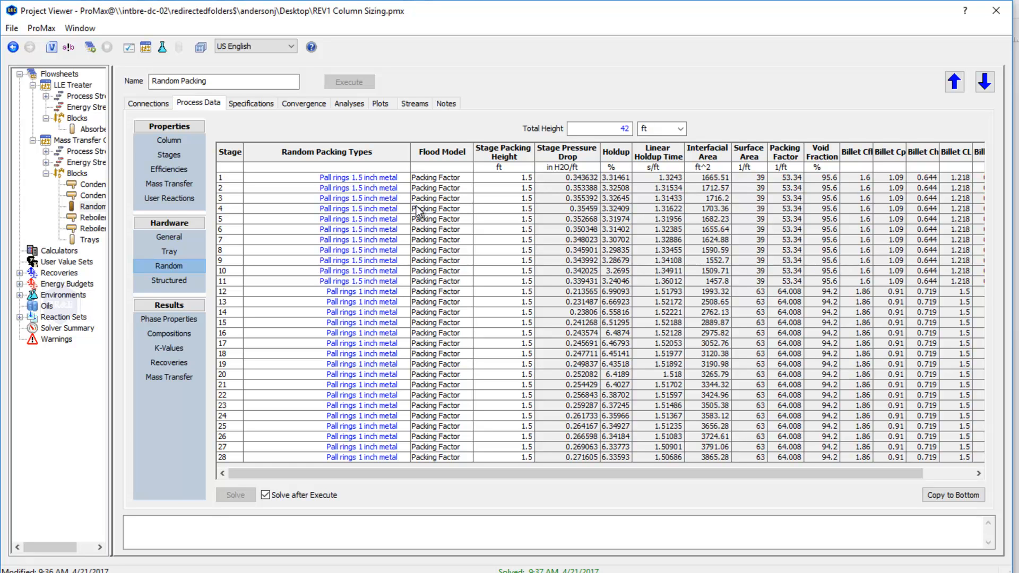
{"action": "mouse_move", "coordinate": [747, 34]}
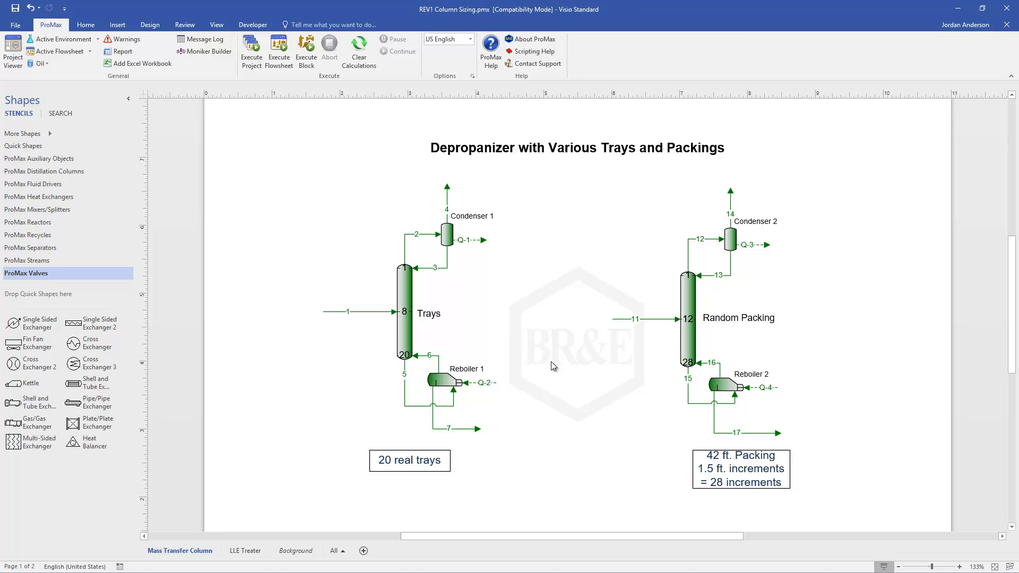
{"action": "mouse_move", "coordinate": [548, 369]}
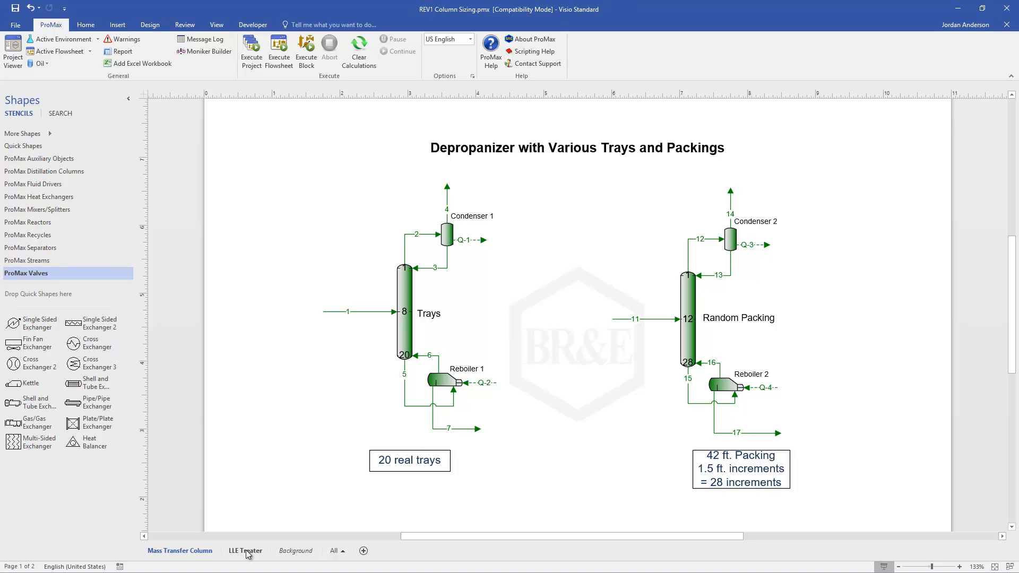
Switch to the LLE Treater flowsheet and bring up the Absorber column's data.
{"action": "left_click", "coordinate": [245, 551]}
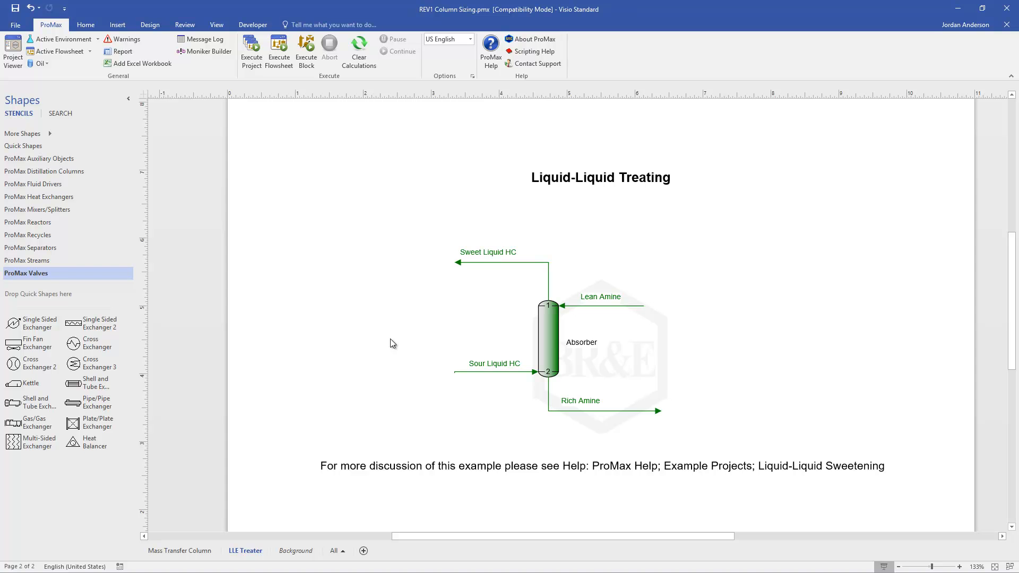
{"action": "left_click", "coordinate": [11, 49]}
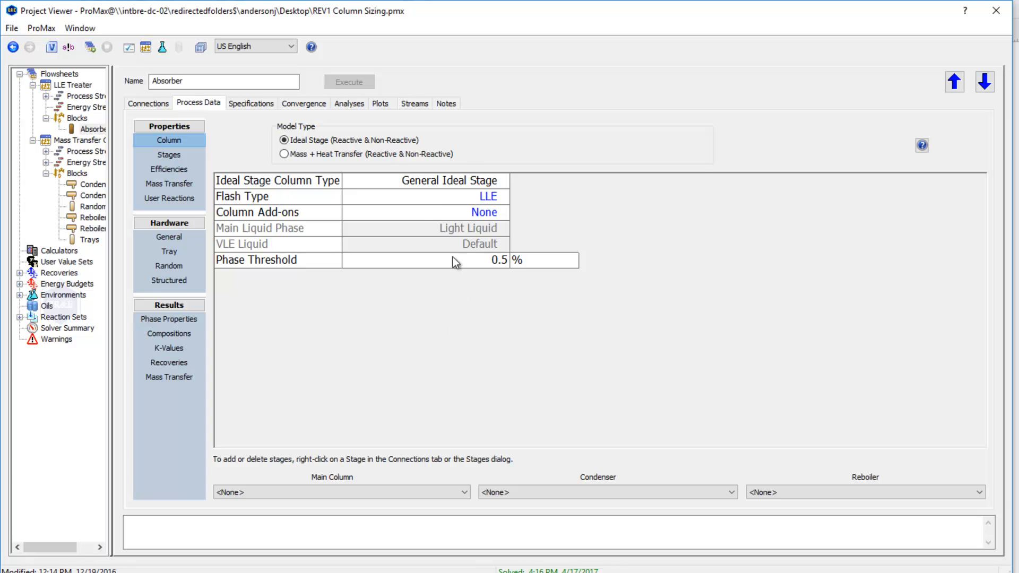
{"action": "left_click", "coordinate": [423, 195]}
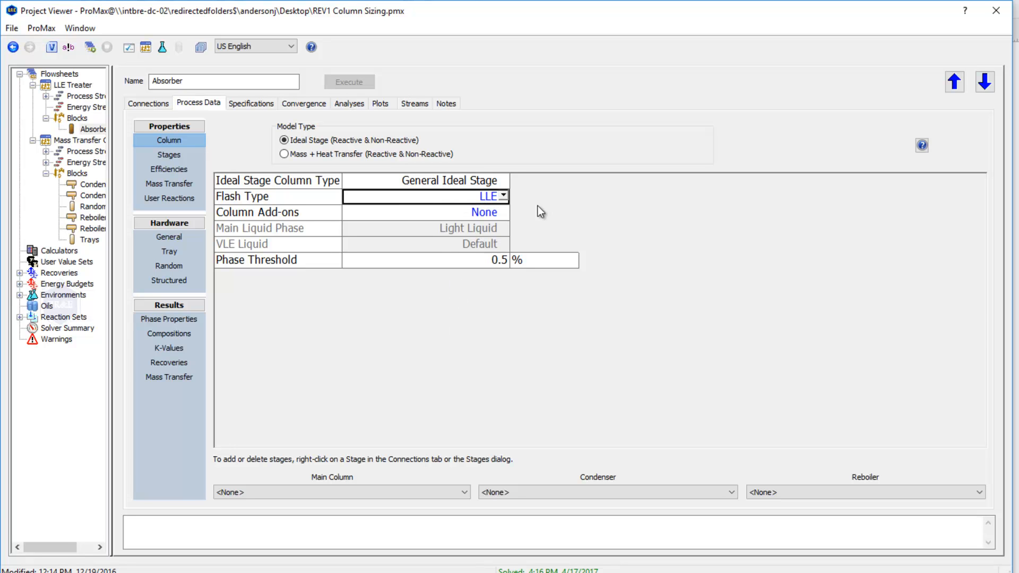
{"action": "mouse_move", "coordinate": [556, 210]}
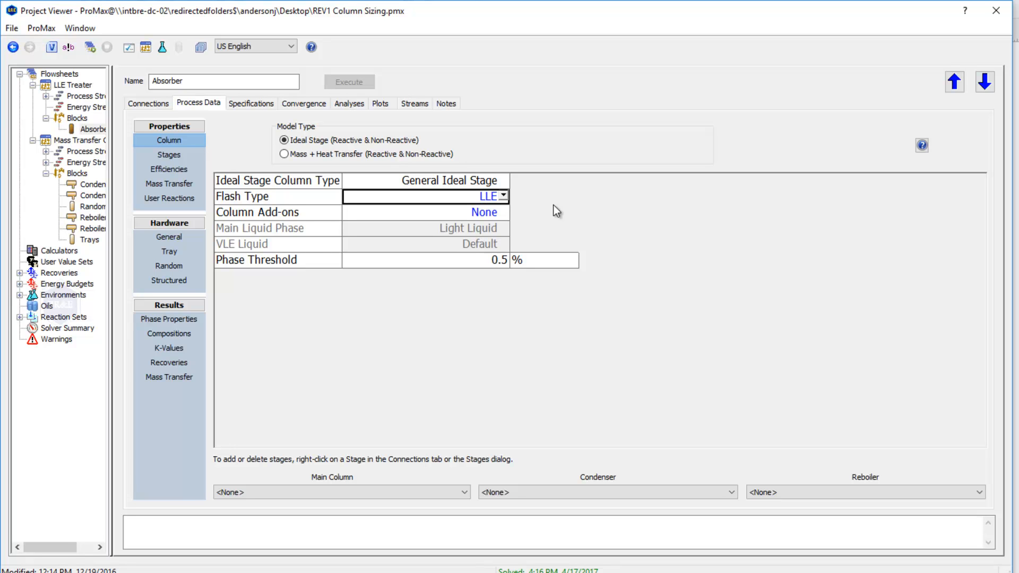
{"action": "mouse_move", "coordinate": [349, 341]}
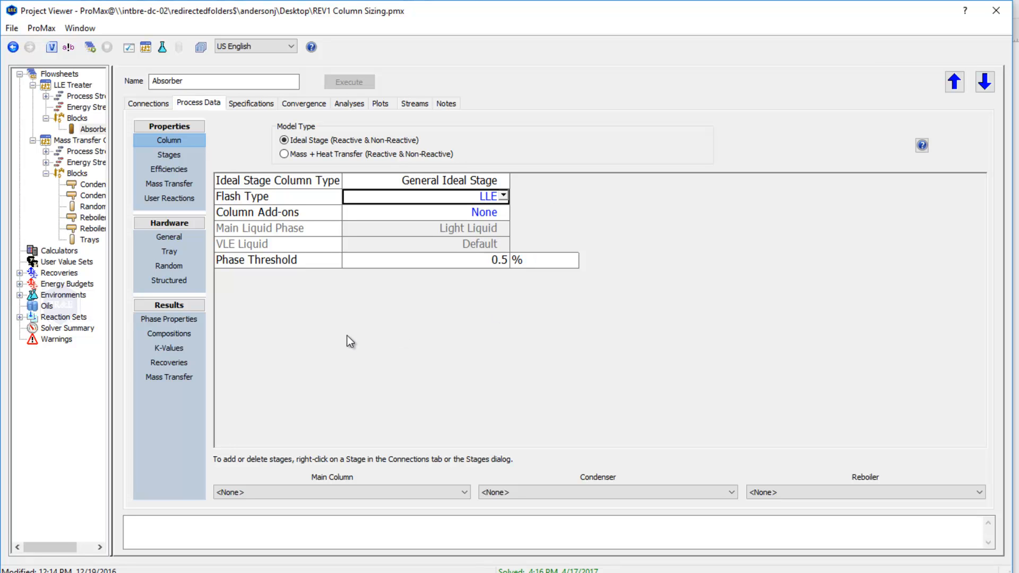
{"action": "mouse_move", "coordinate": [169, 237]}
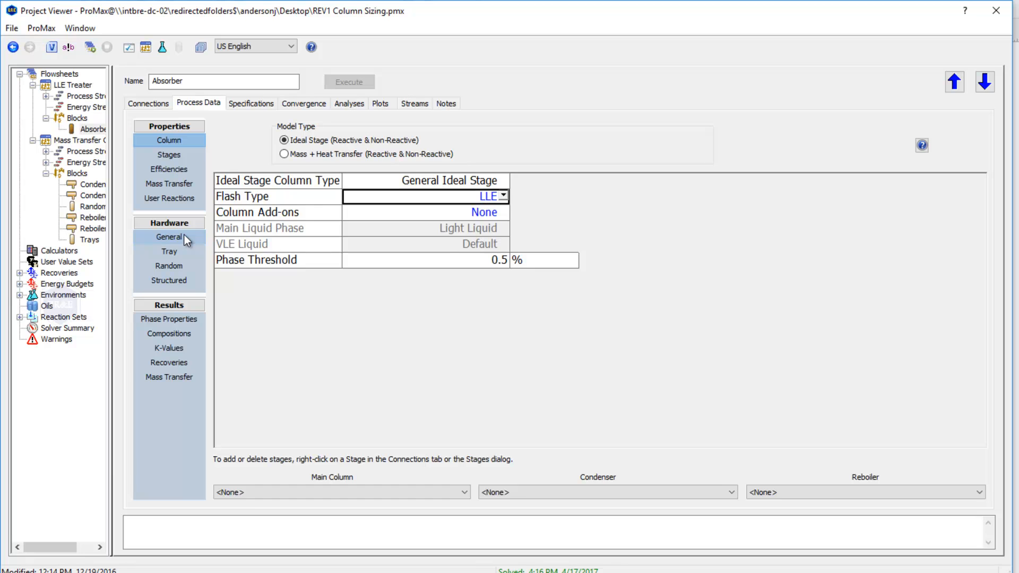
Replace the two liquid load specs with a 3 ft diameter and solve, giving about 10.6 gpm/ft² loads.
{"action": "left_click", "coordinate": [169, 237]}
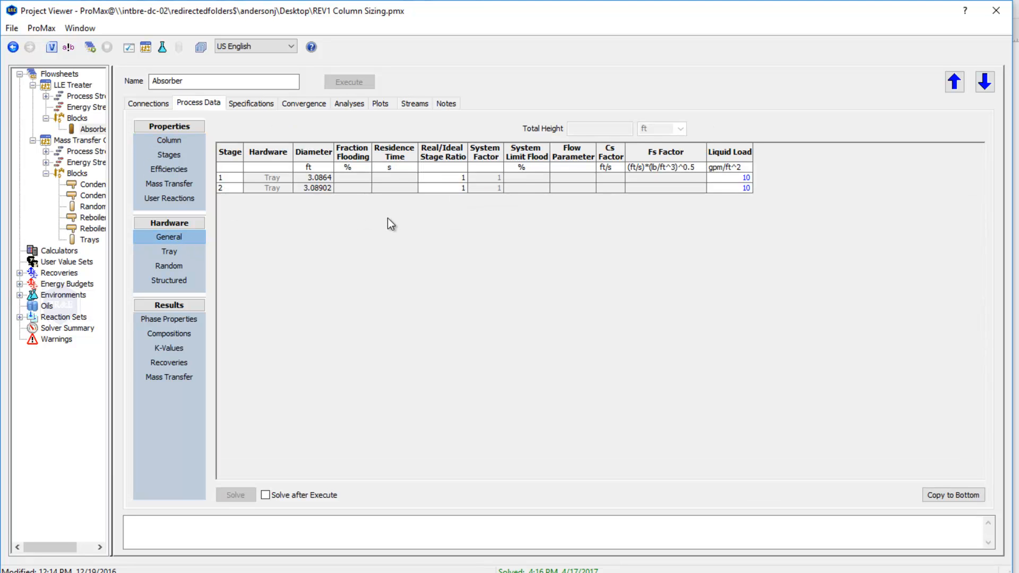
{"action": "left_click", "coordinate": [730, 178]}
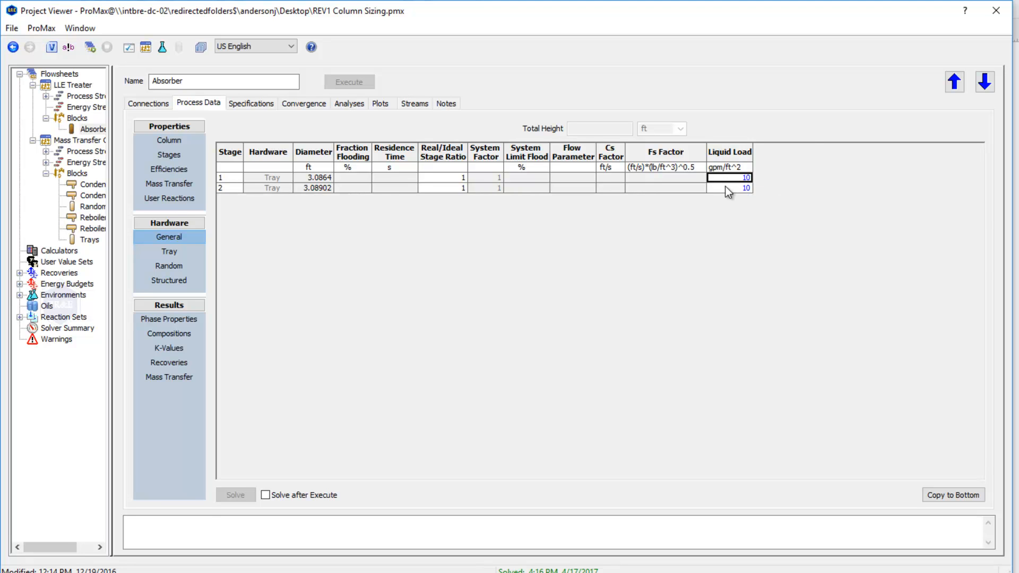
{"action": "left_click", "coordinate": [730, 188]}
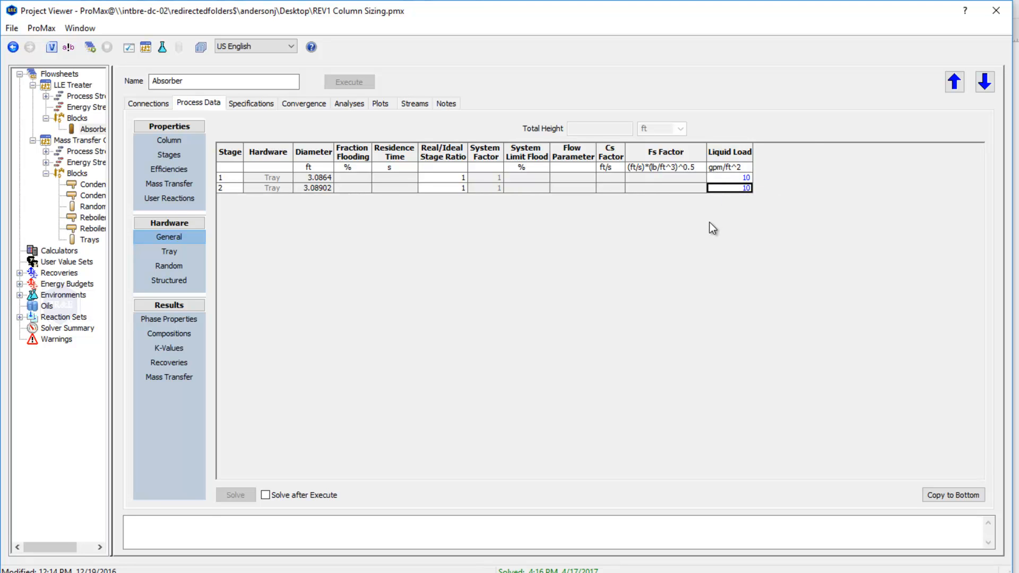
{"action": "mouse_move", "coordinate": [327, 214]}
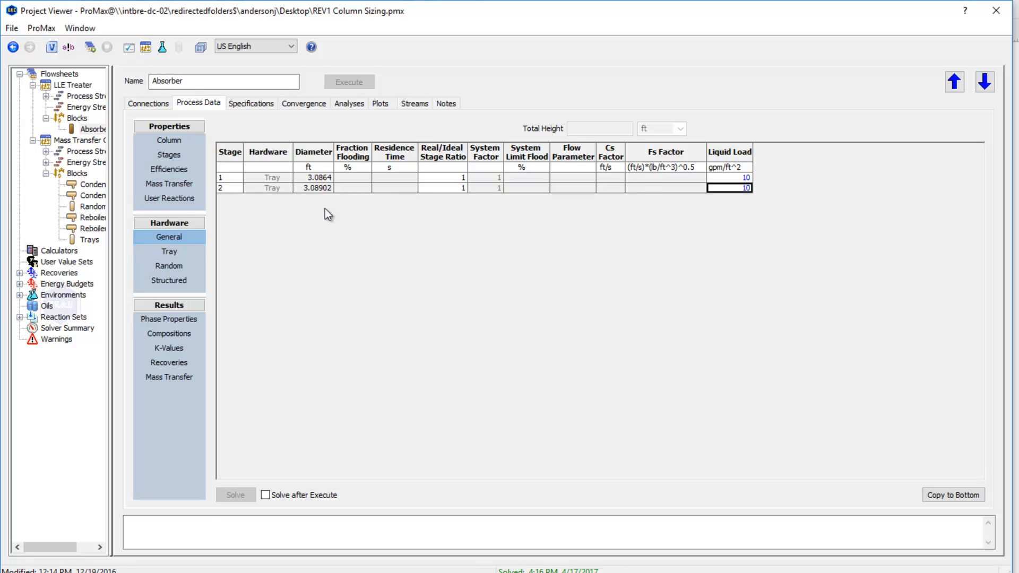
{"action": "mouse_move", "coordinate": [618, 213]}
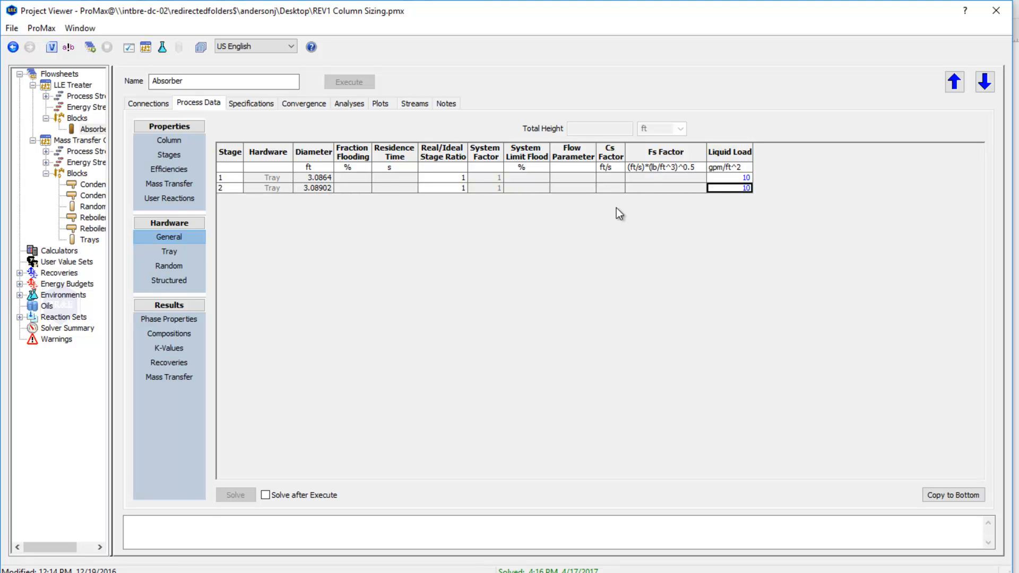
{"action": "left_click", "coordinate": [729, 177]}
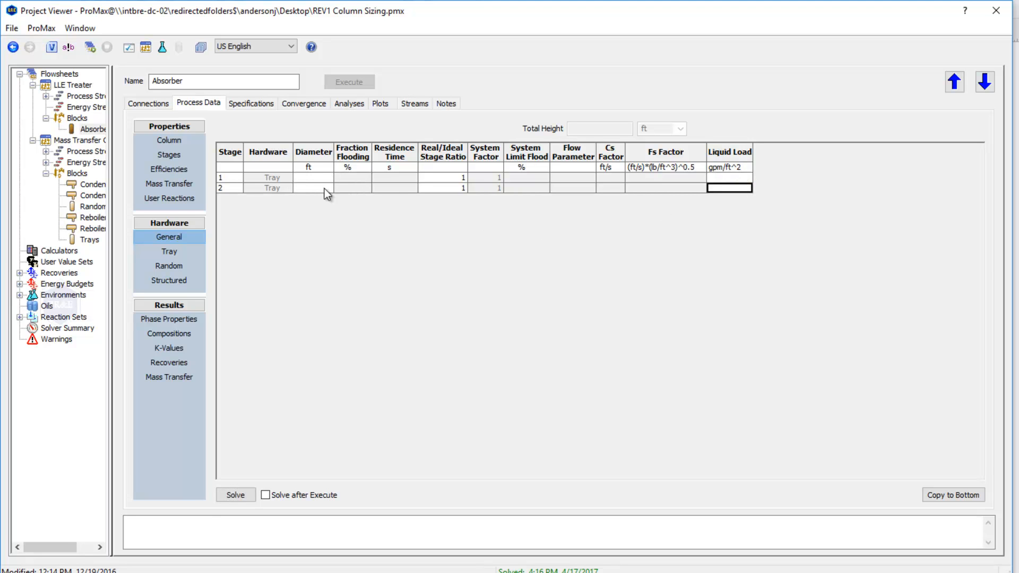
{"action": "type", "text": "3"}
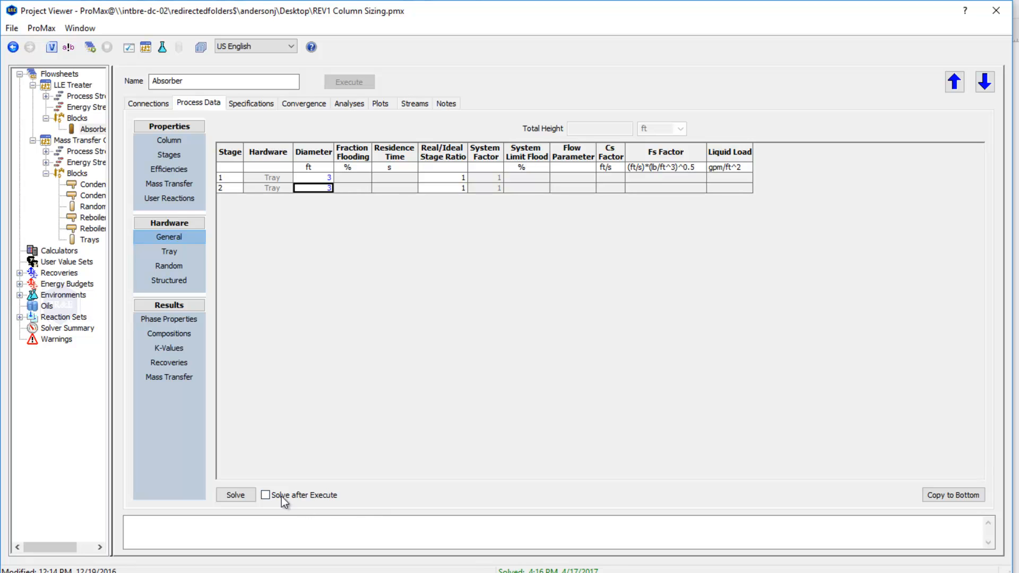
{"action": "left_click", "coordinate": [235, 495]}
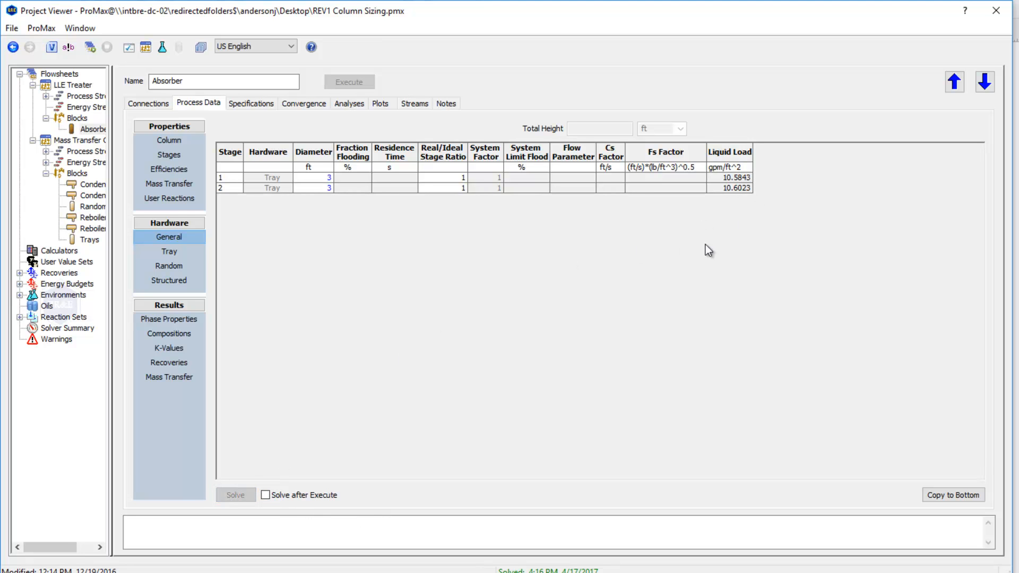
{"action": "mouse_move", "coordinate": [677, 201]}
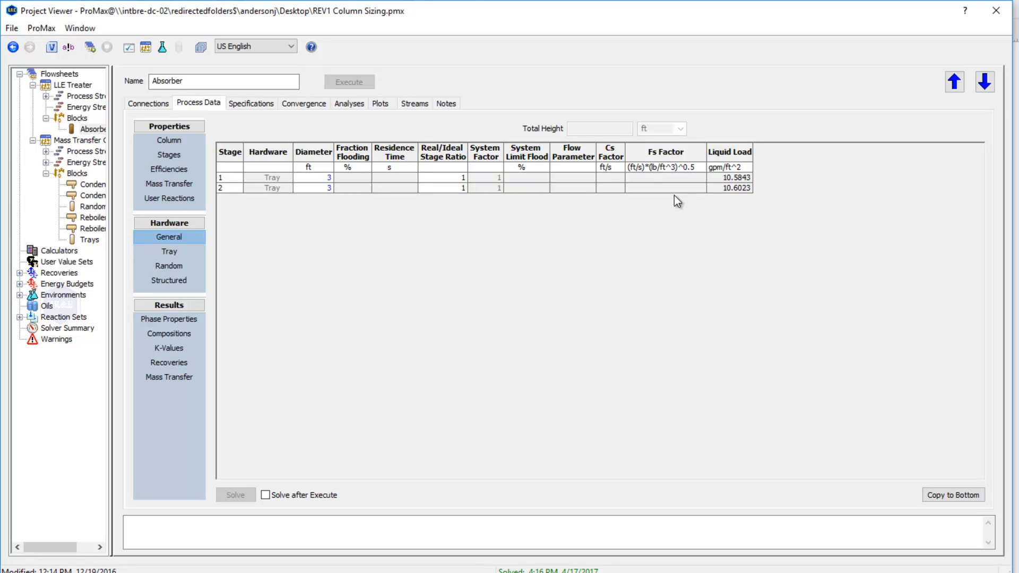
{"action": "mouse_move", "coordinate": [578, 263]}
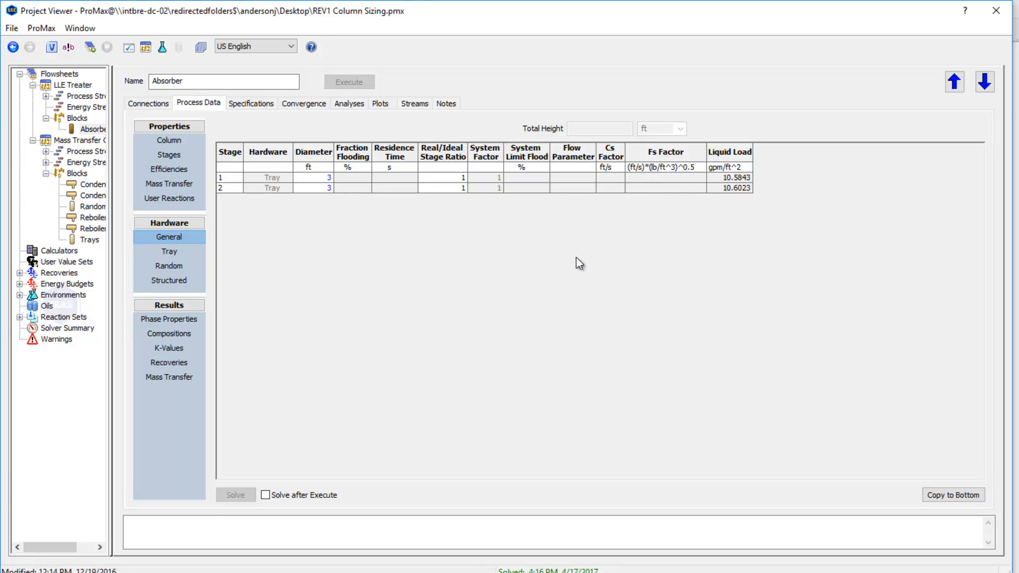
{"action": "mouse_move", "coordinate": [762, 178]}
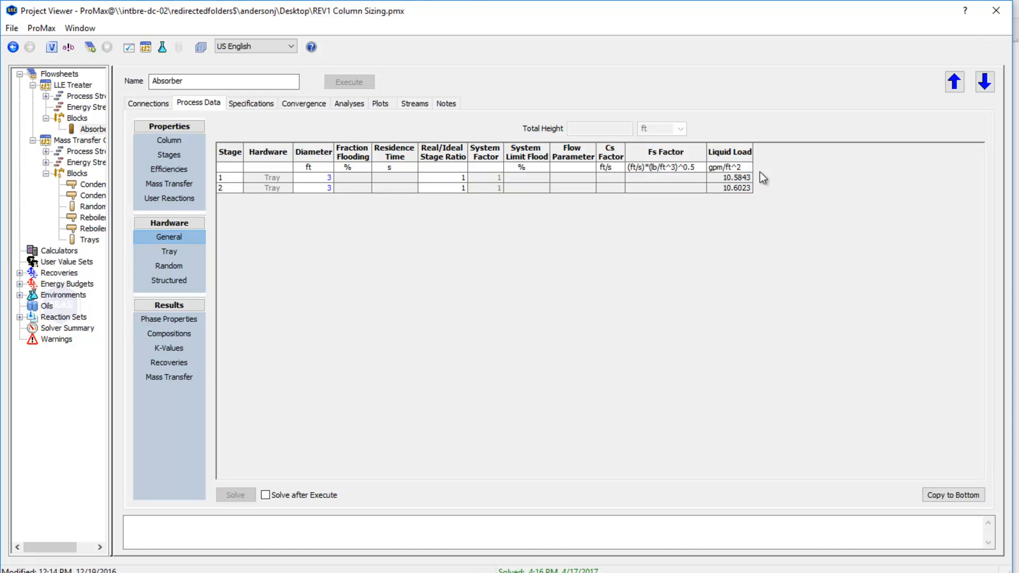